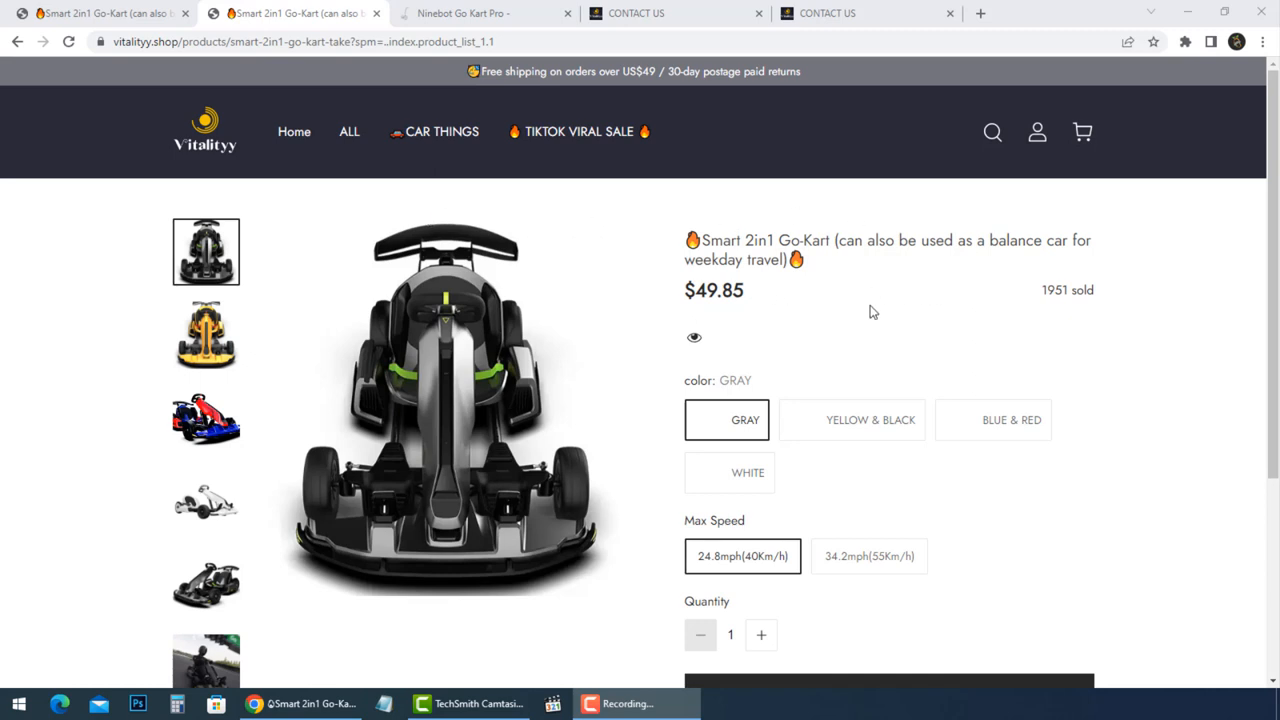
mouse_move(258, 317)
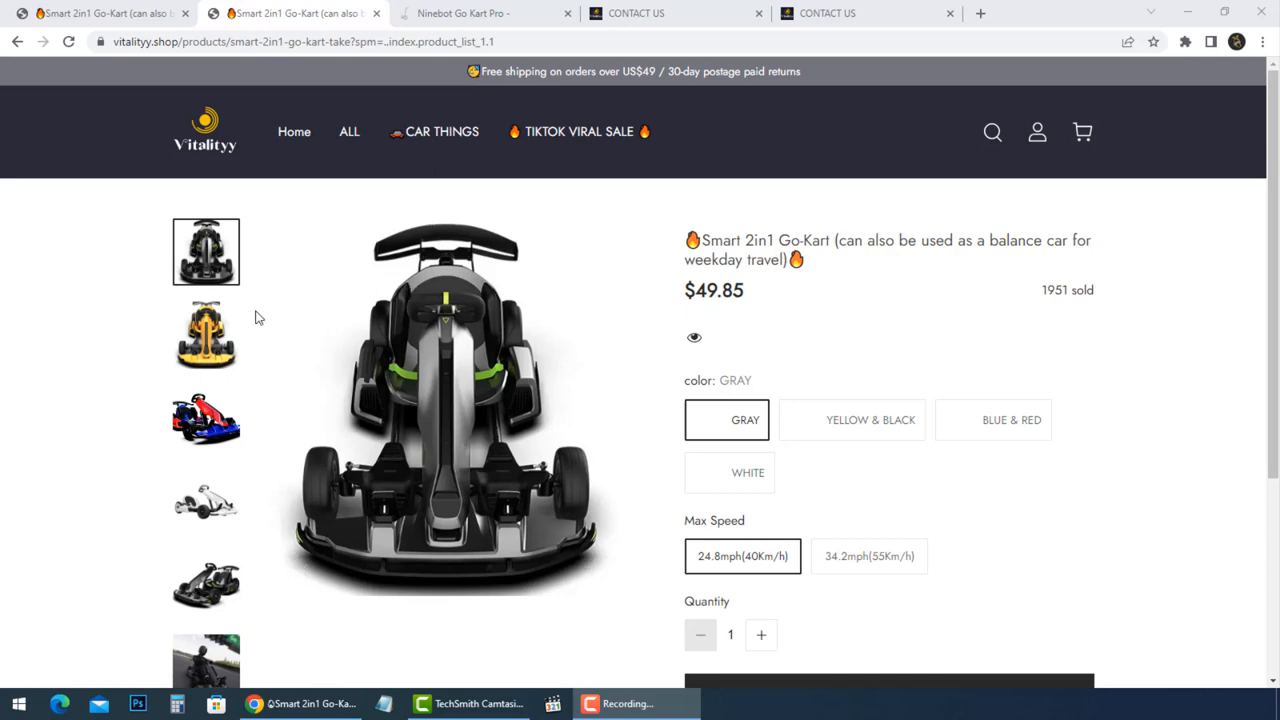
Step: Scroll up and down the $49.85 Smart 2in1 Go-Kart listing page
scroll("down", 3)
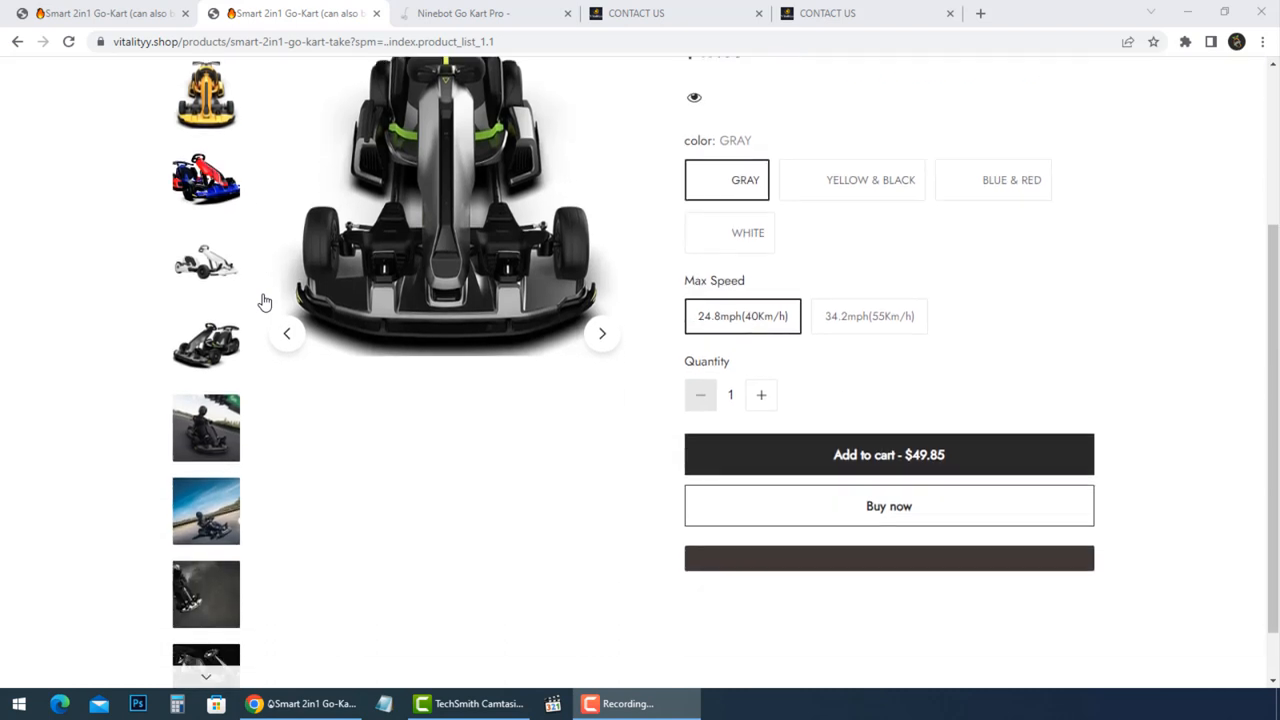
scroll("up", 3)
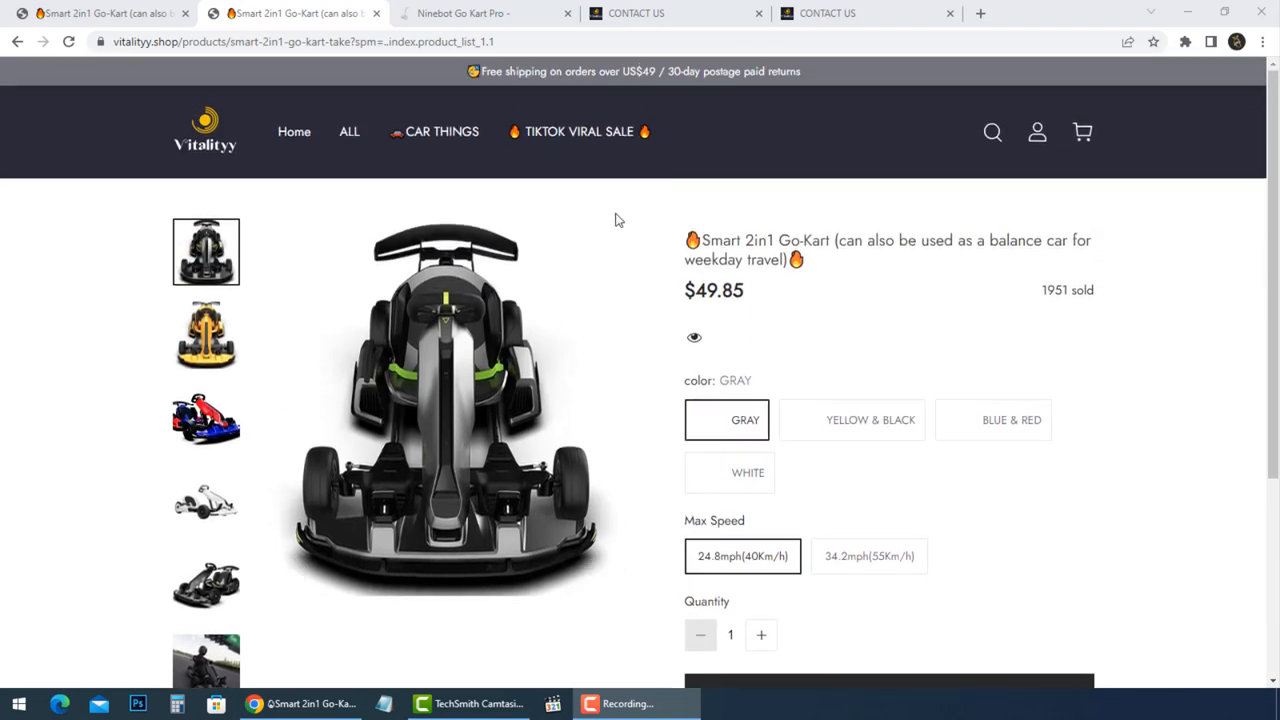
mouse_move(434, 359)
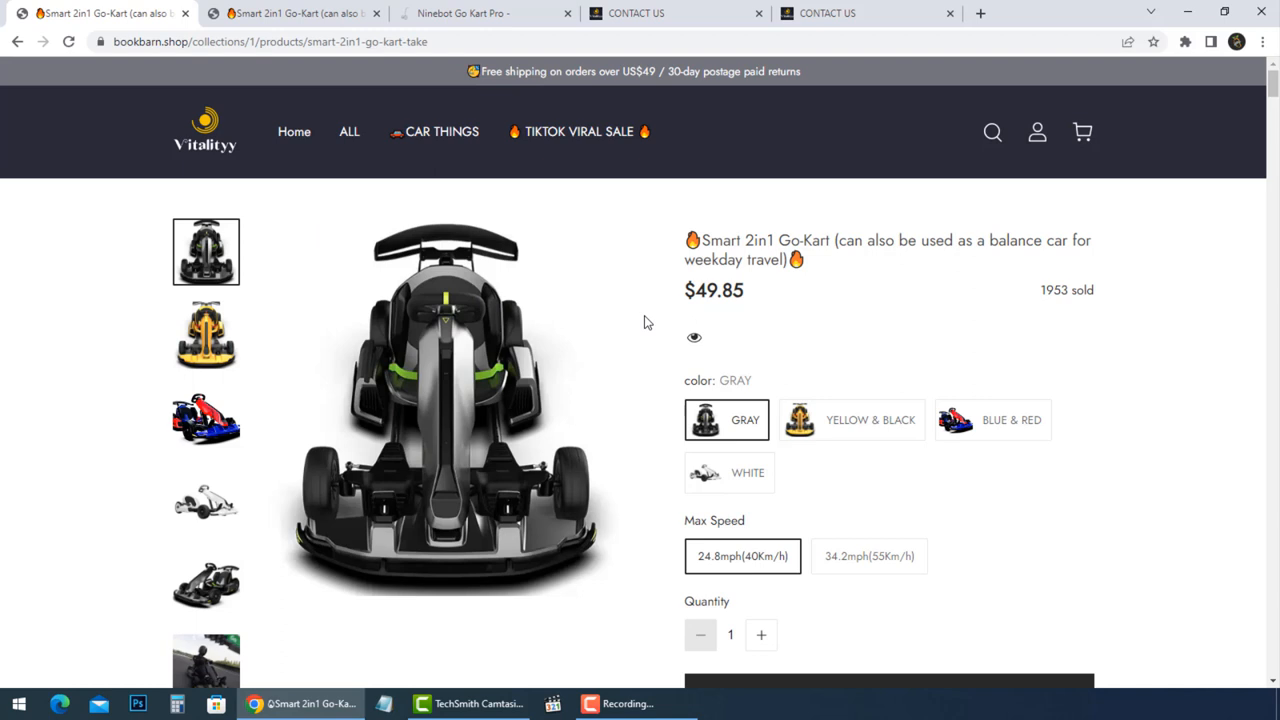
mouse_move(745, 419)
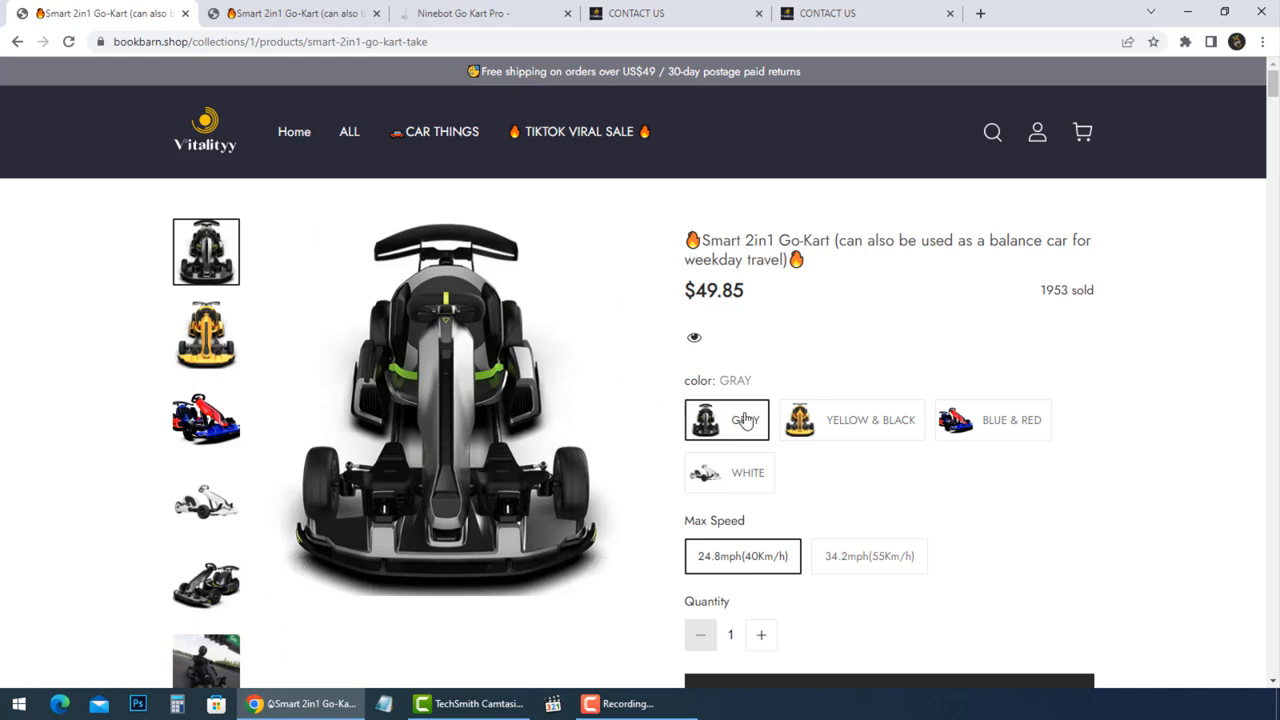
scroll("down", 3)
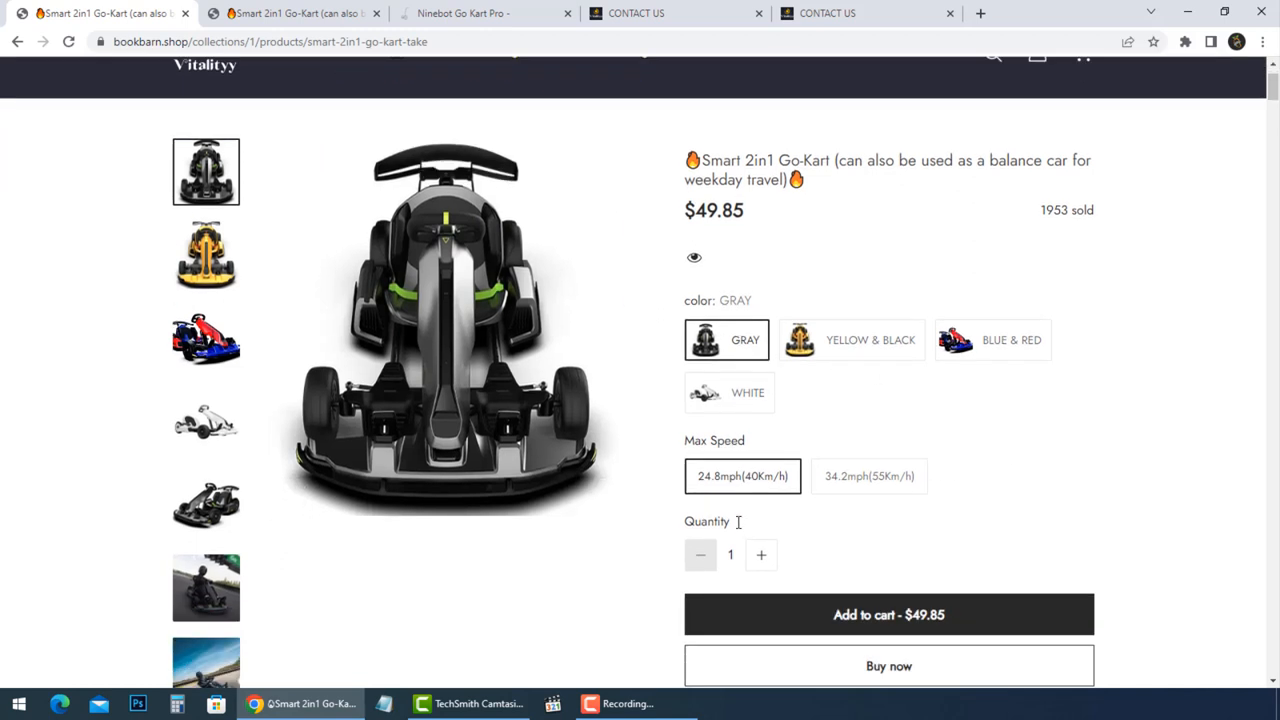
scroll("up", 3)
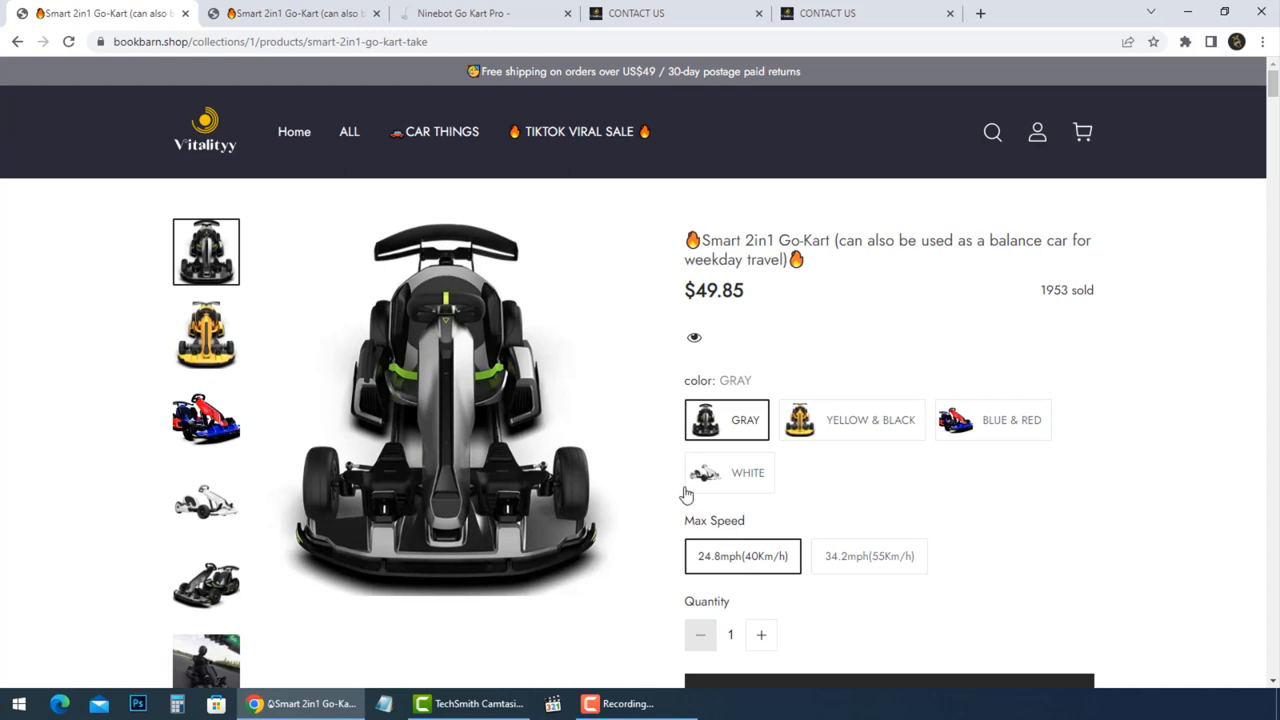
mouse_move(448, 390)
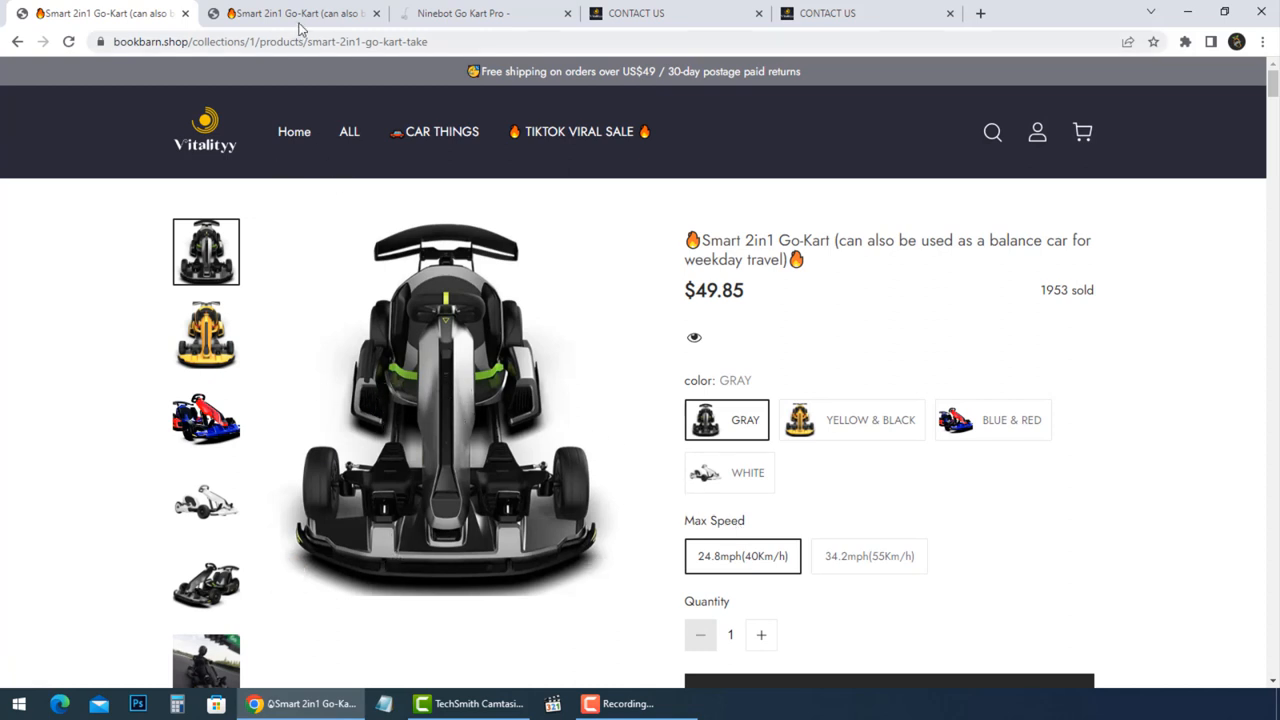
left_click(462, 13)
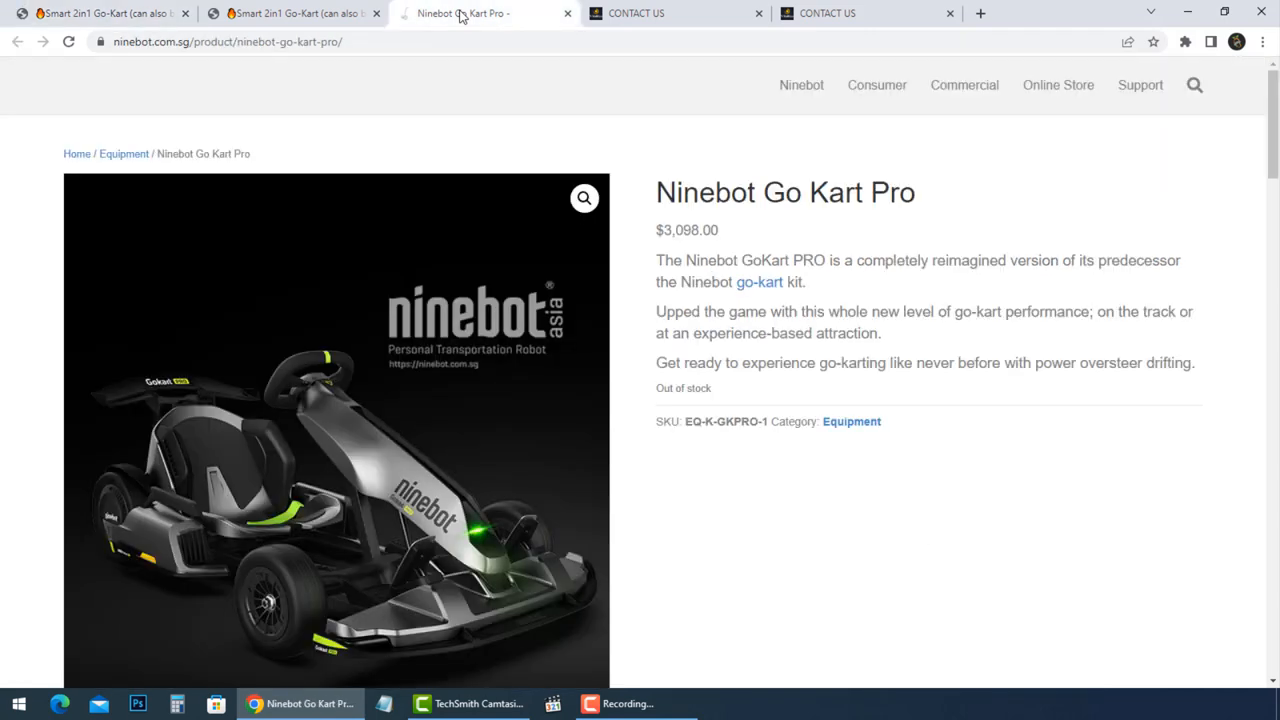
mouse_move(619, 316)
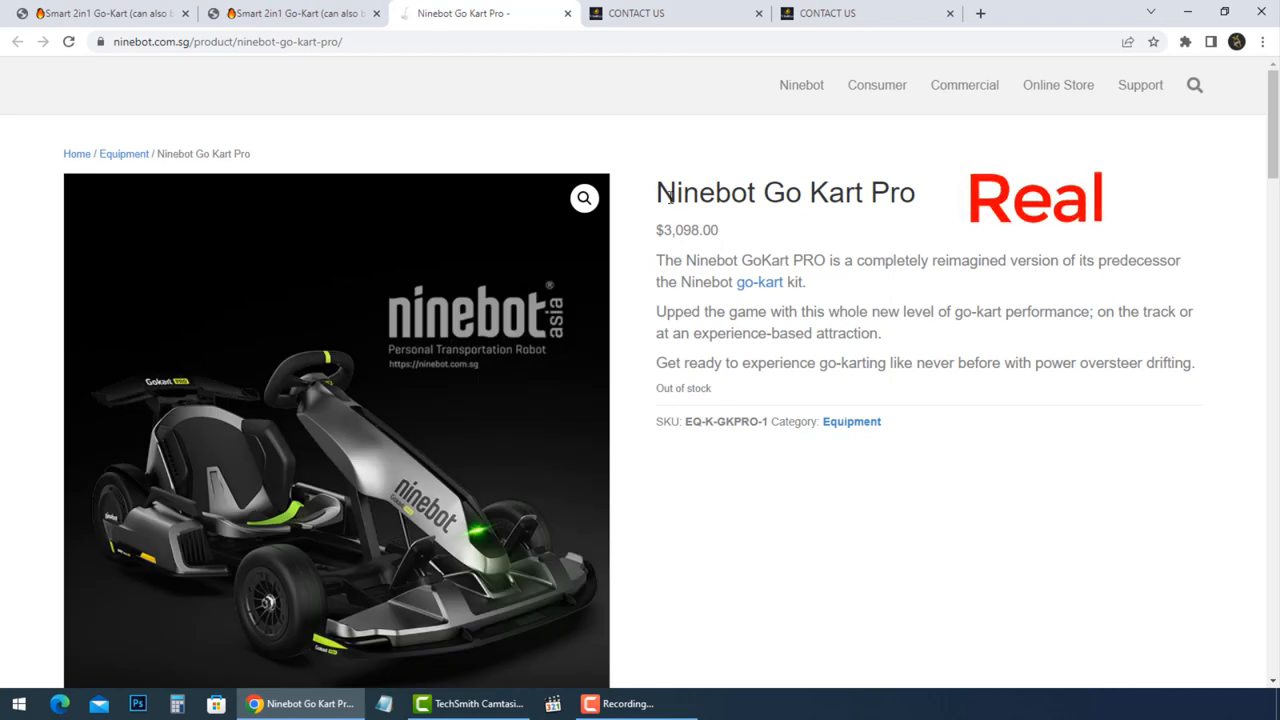
left_click(100, 13)
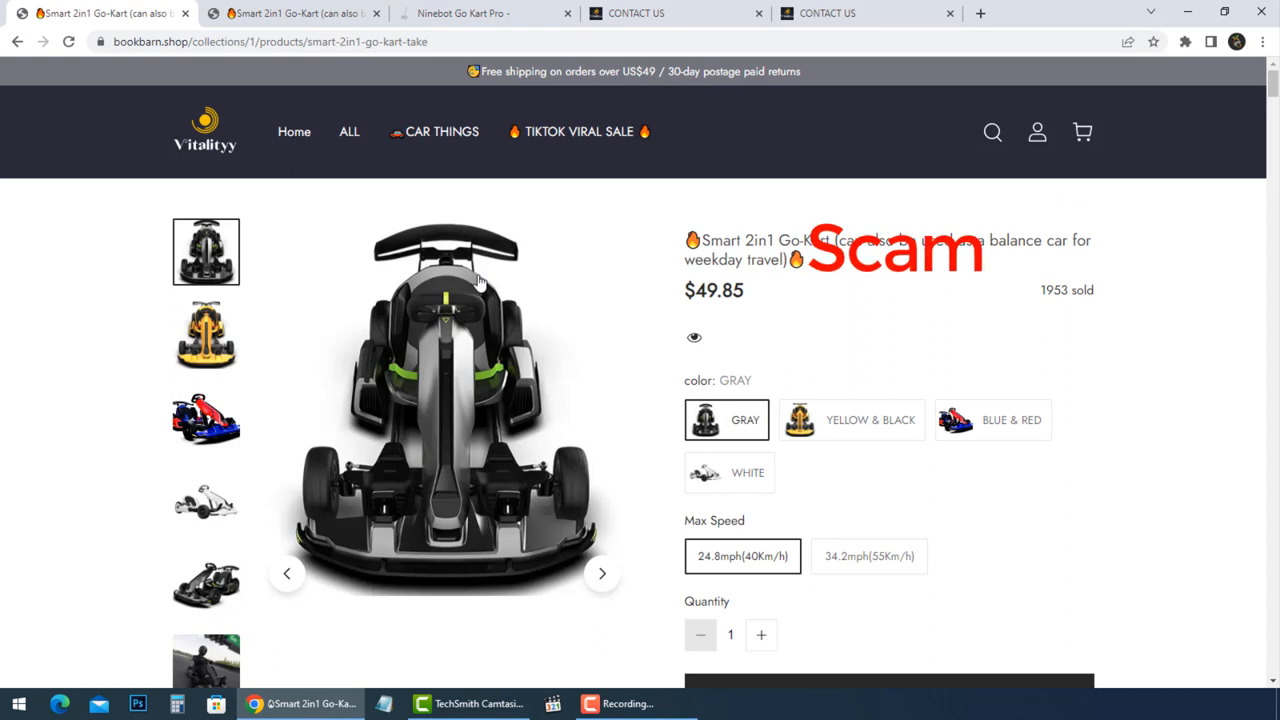
Step: Scroll down to the Description with McAfee, Visa, Mastercard and PayPal checkout badges
scroll("down", 3)
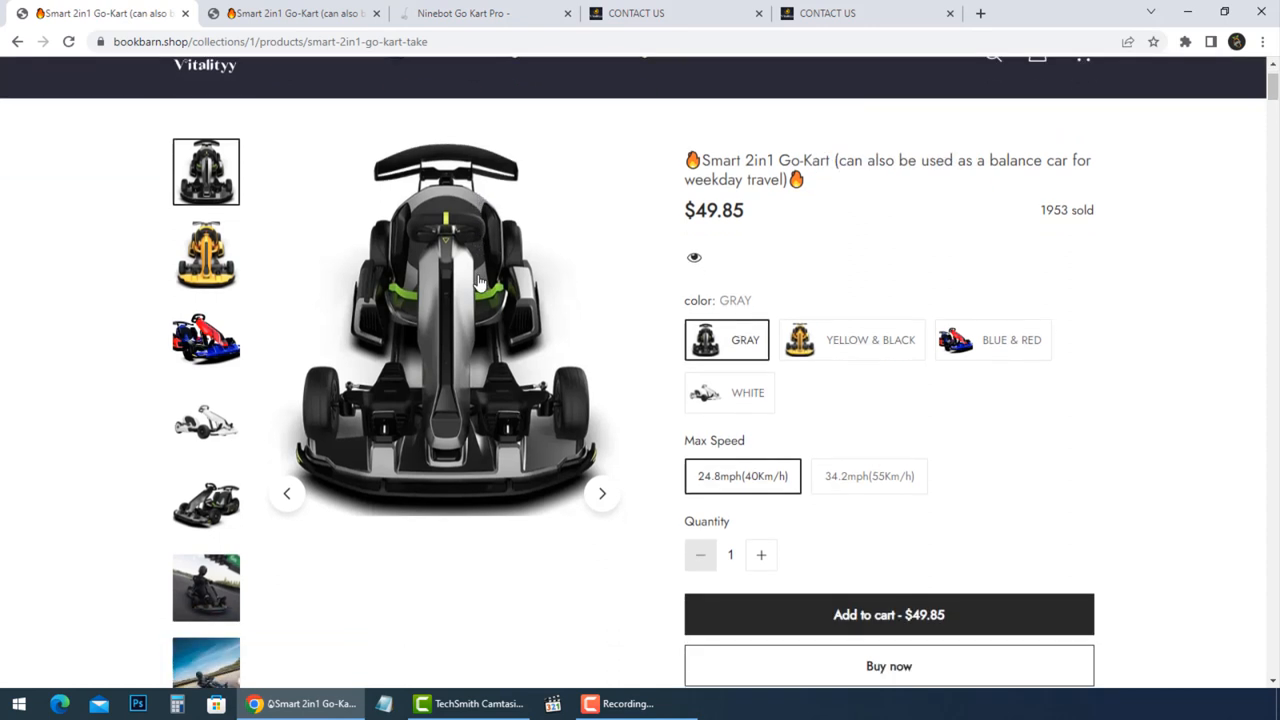
mouse_move(645, 224)
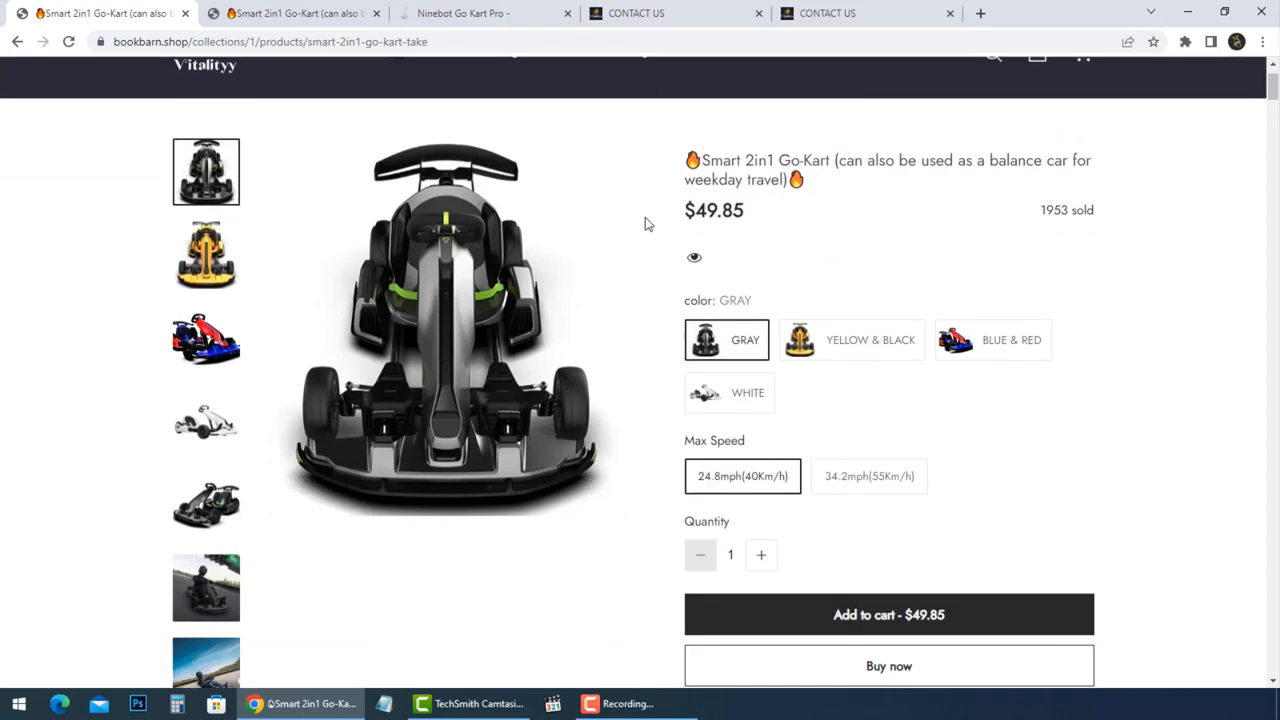
scroll("up", 3)
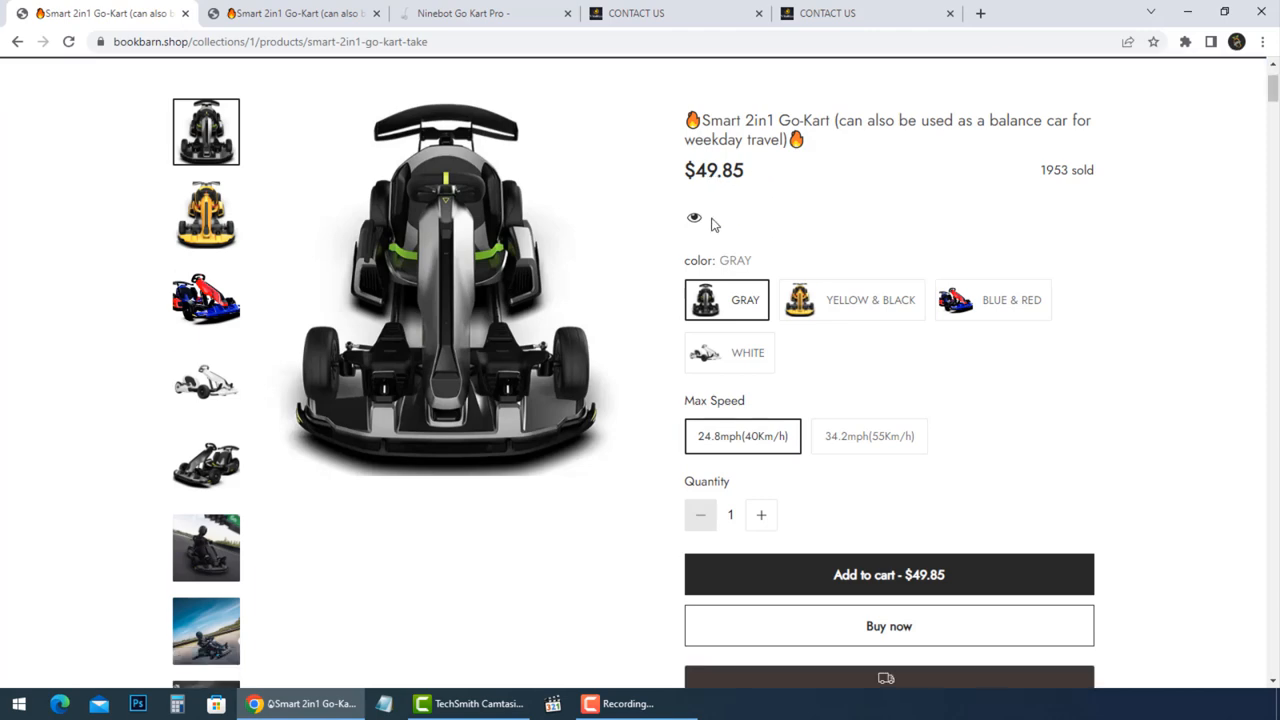
scroll("down", 3)
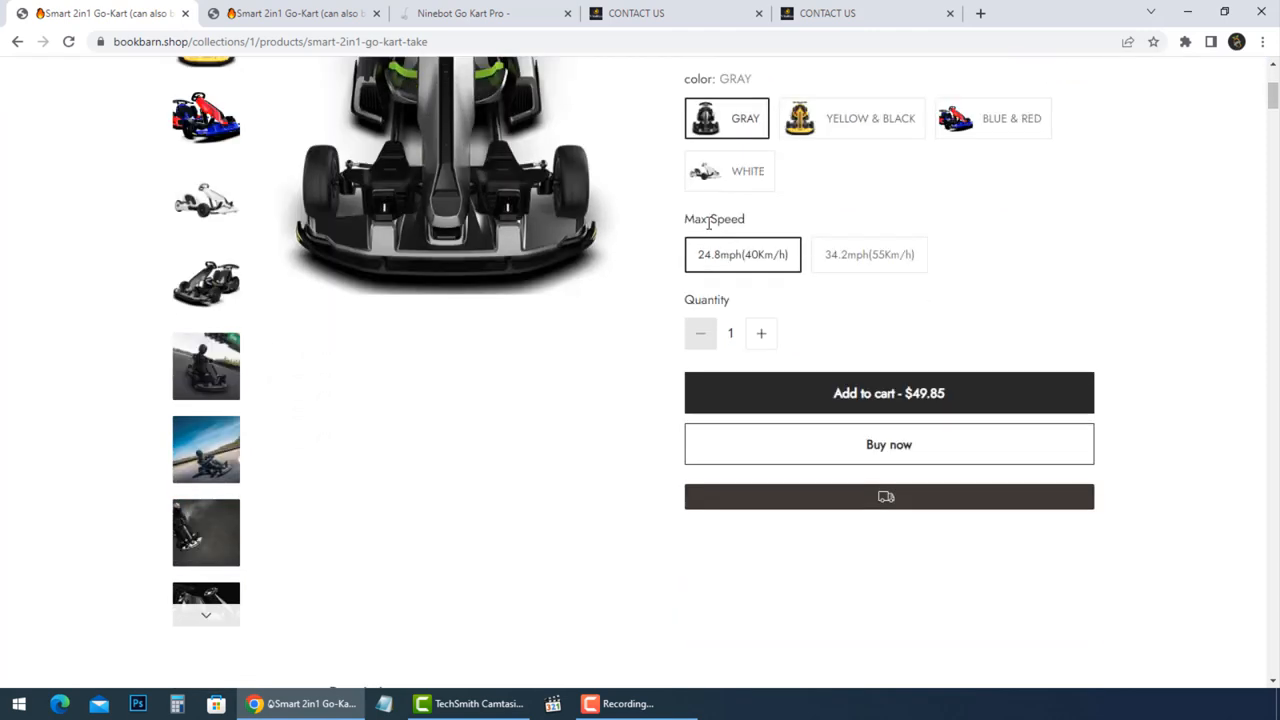
scroll("down", 3)
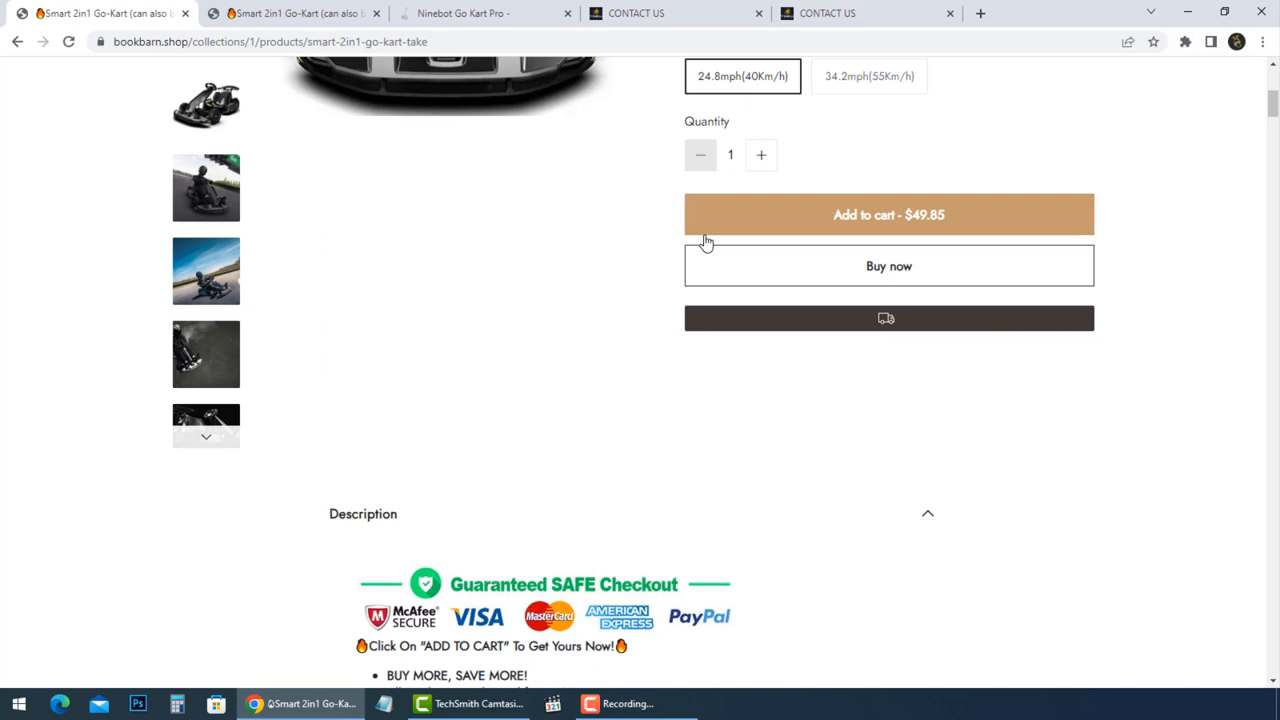
mouse_move(700, 373)
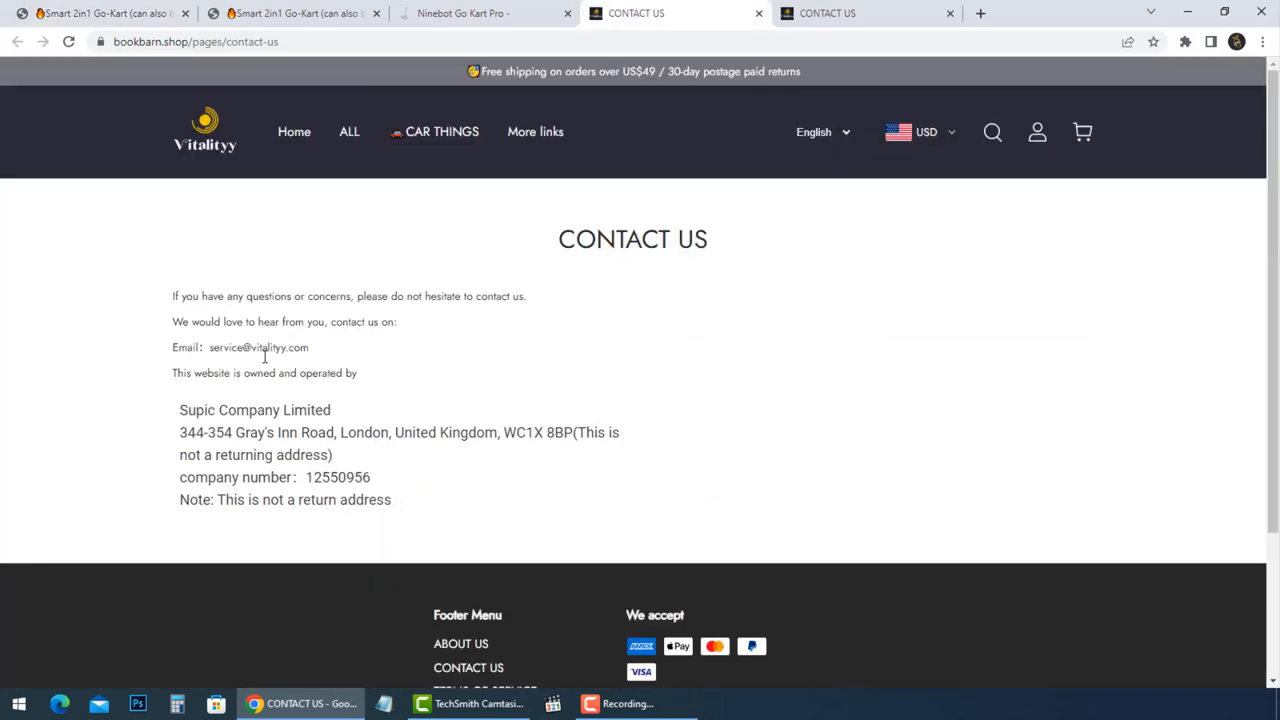
mouse_move(490, 338)
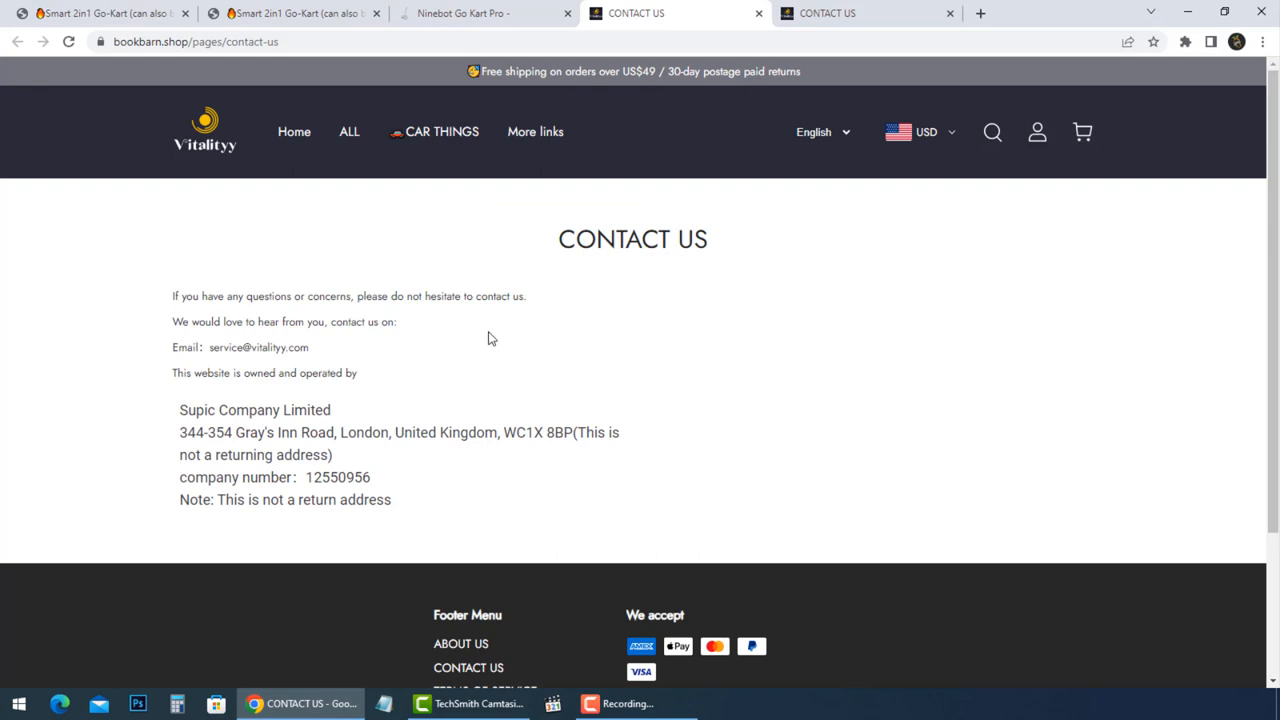
mouse_move(150, 42)
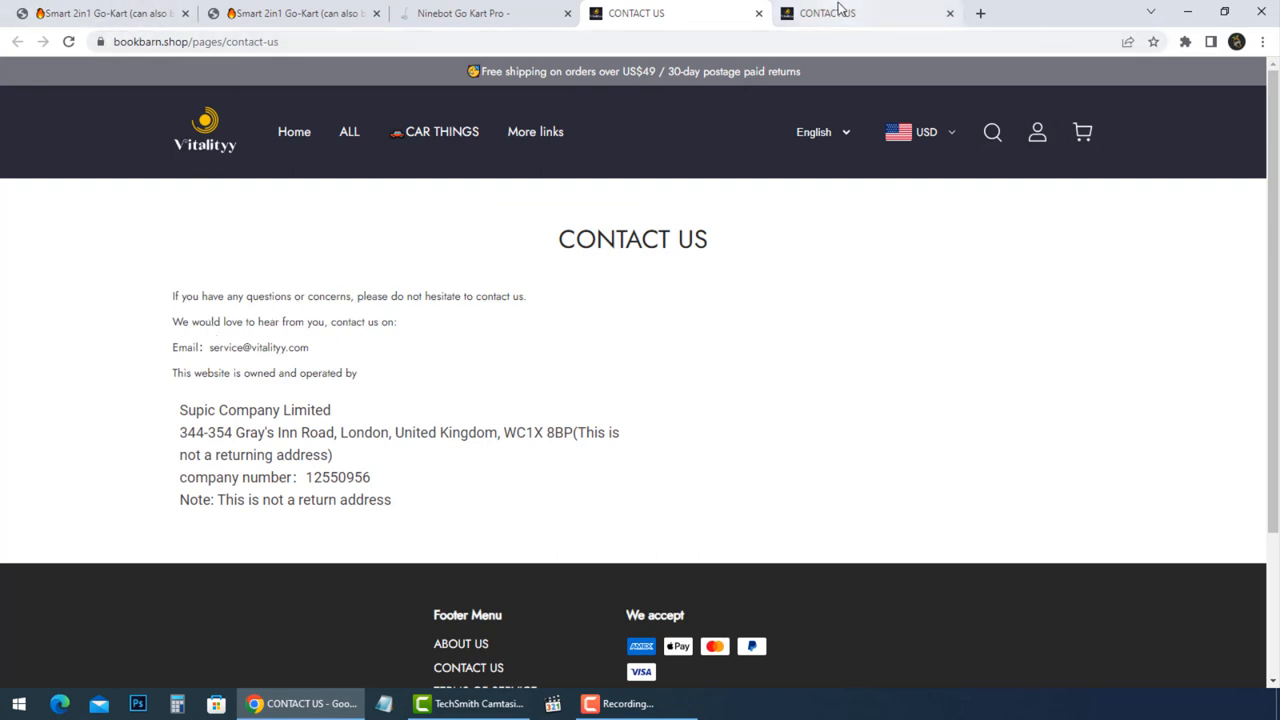
Step: Switch to the vitalityy.shop tab showing the Supic Company Limited Contact Us page
left_click(855, 13)
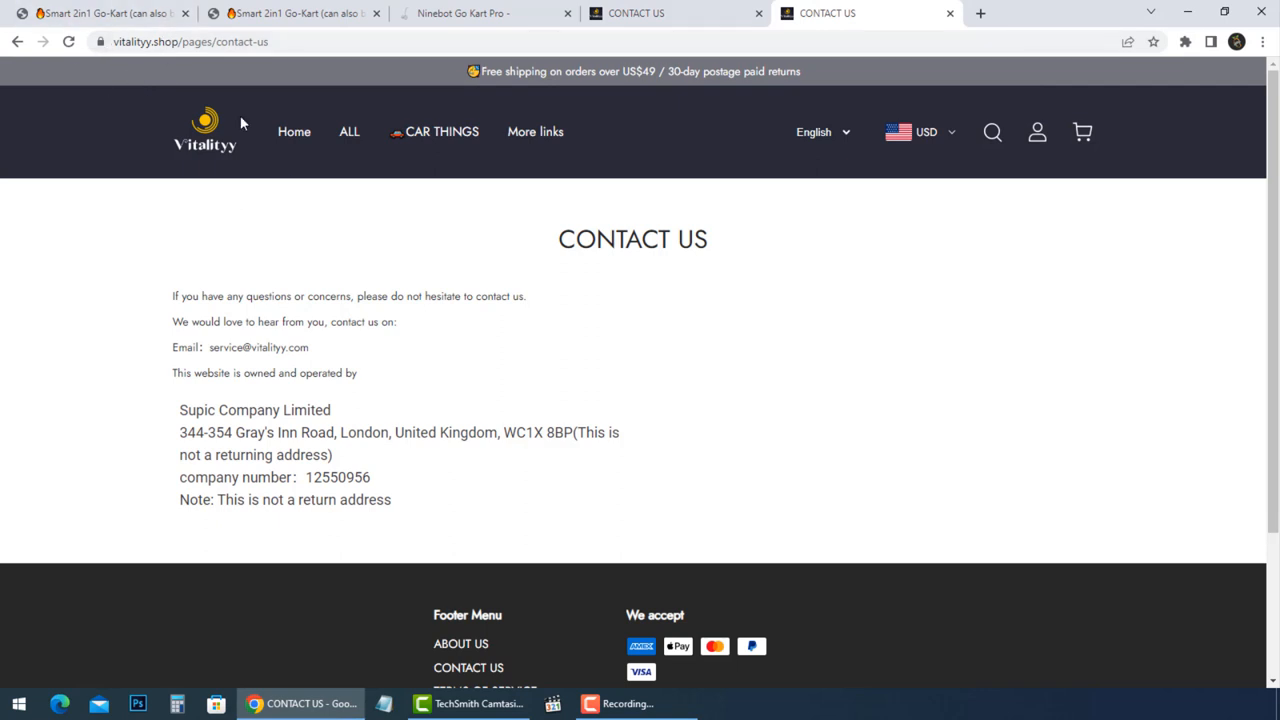
mouse_move(276, 344)
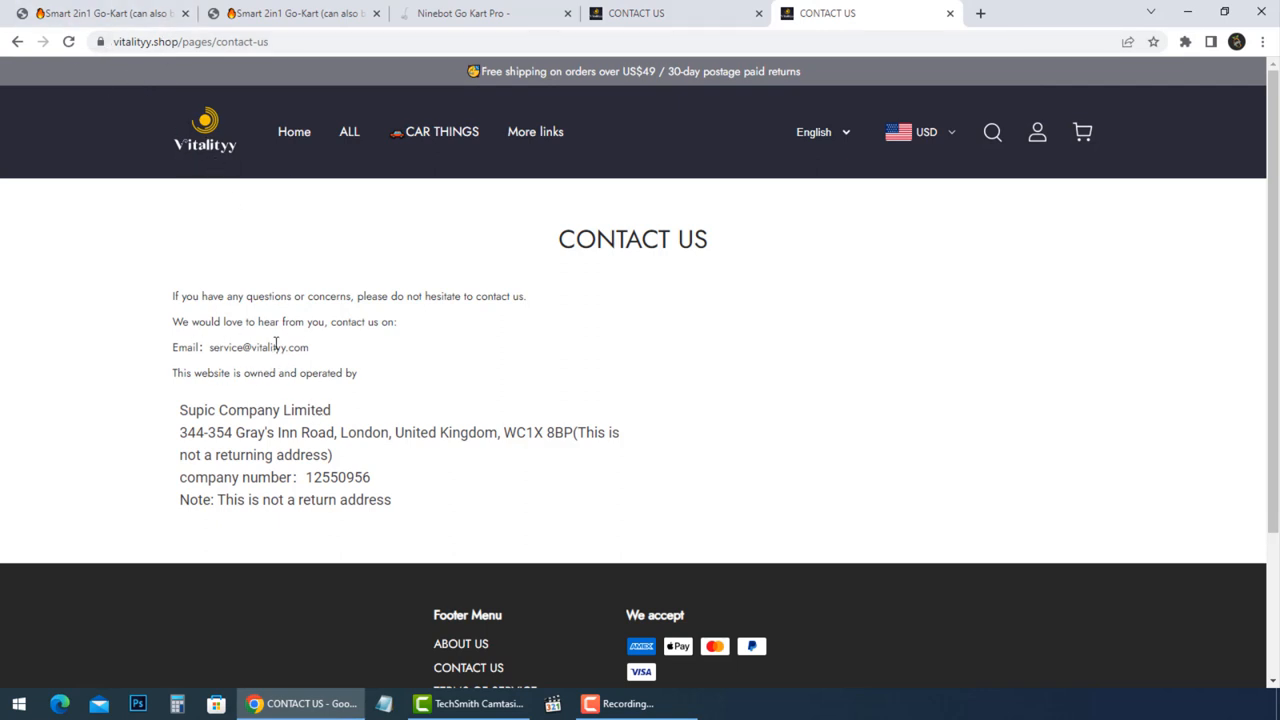
mouse_move(370, 447)
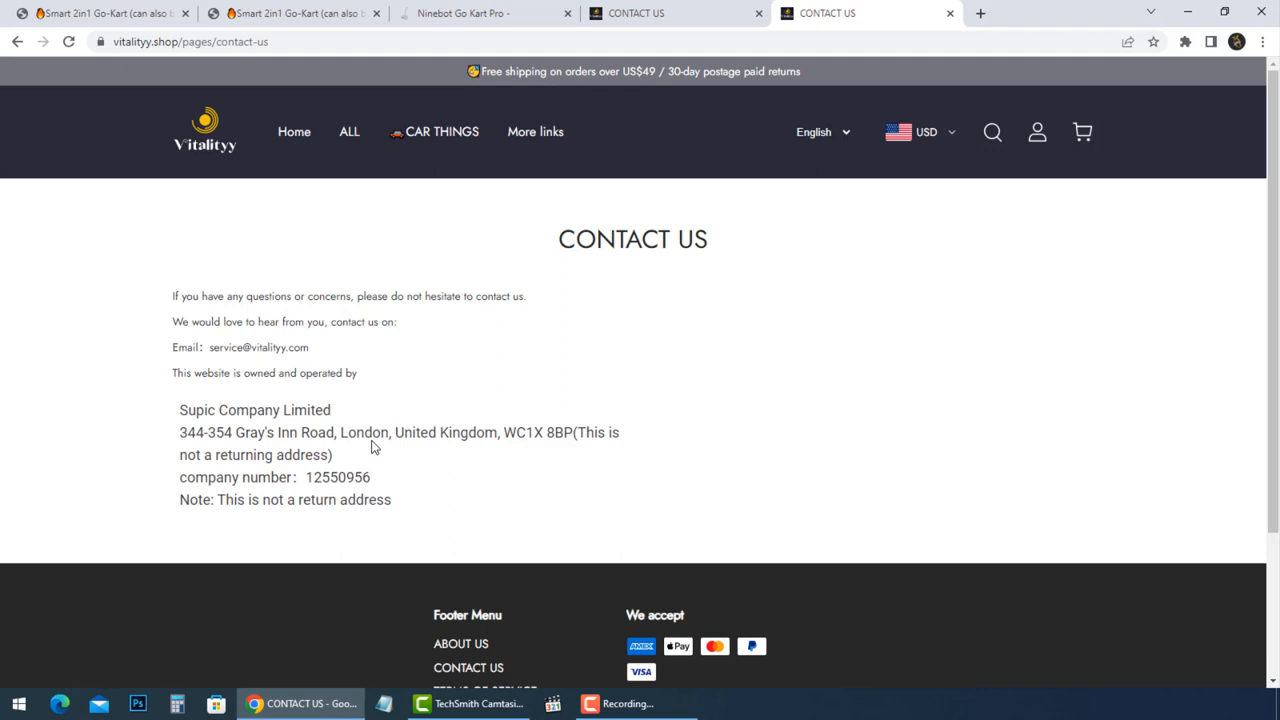
mouse_move(300, 468)
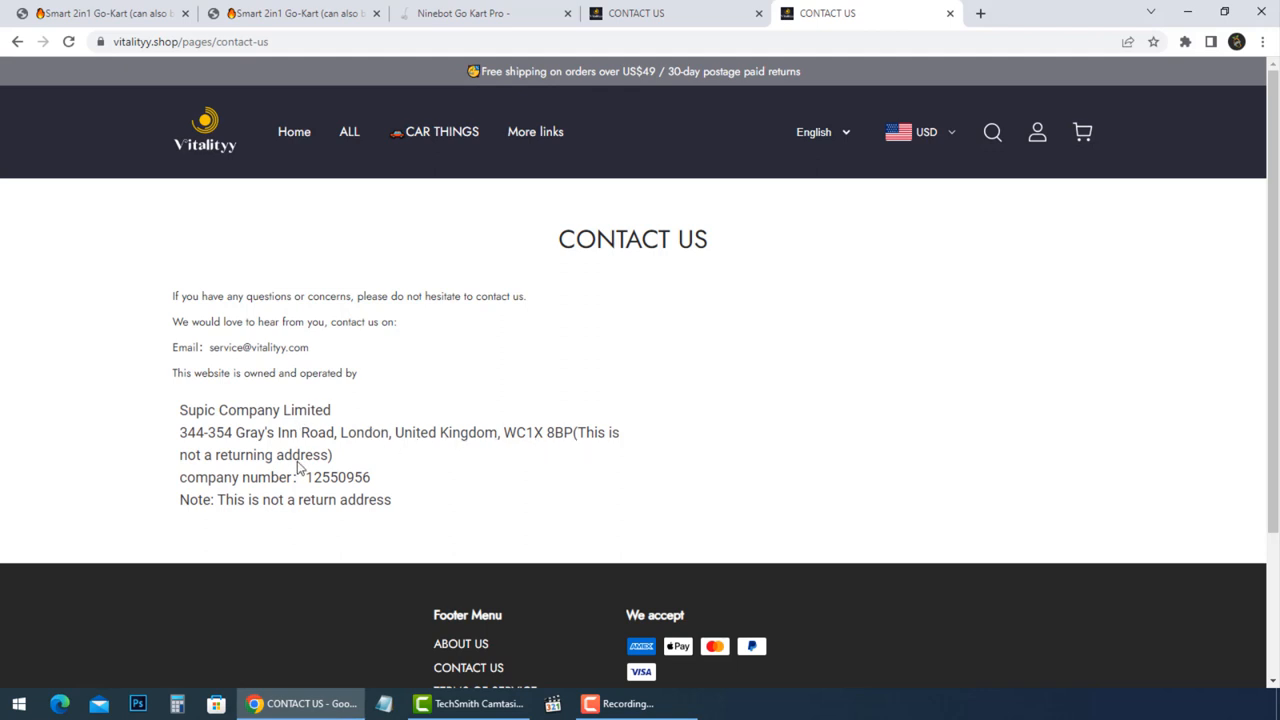
mouse_move(263, 434)
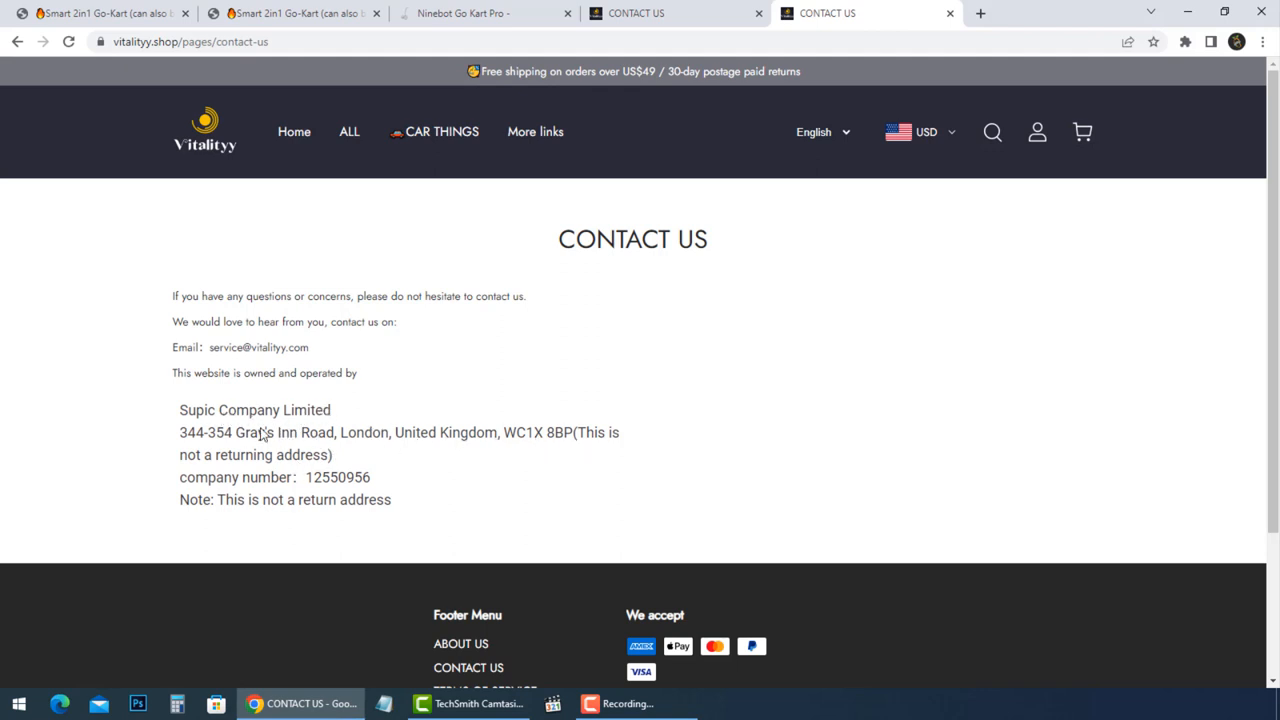
mouse_move(394, 514)
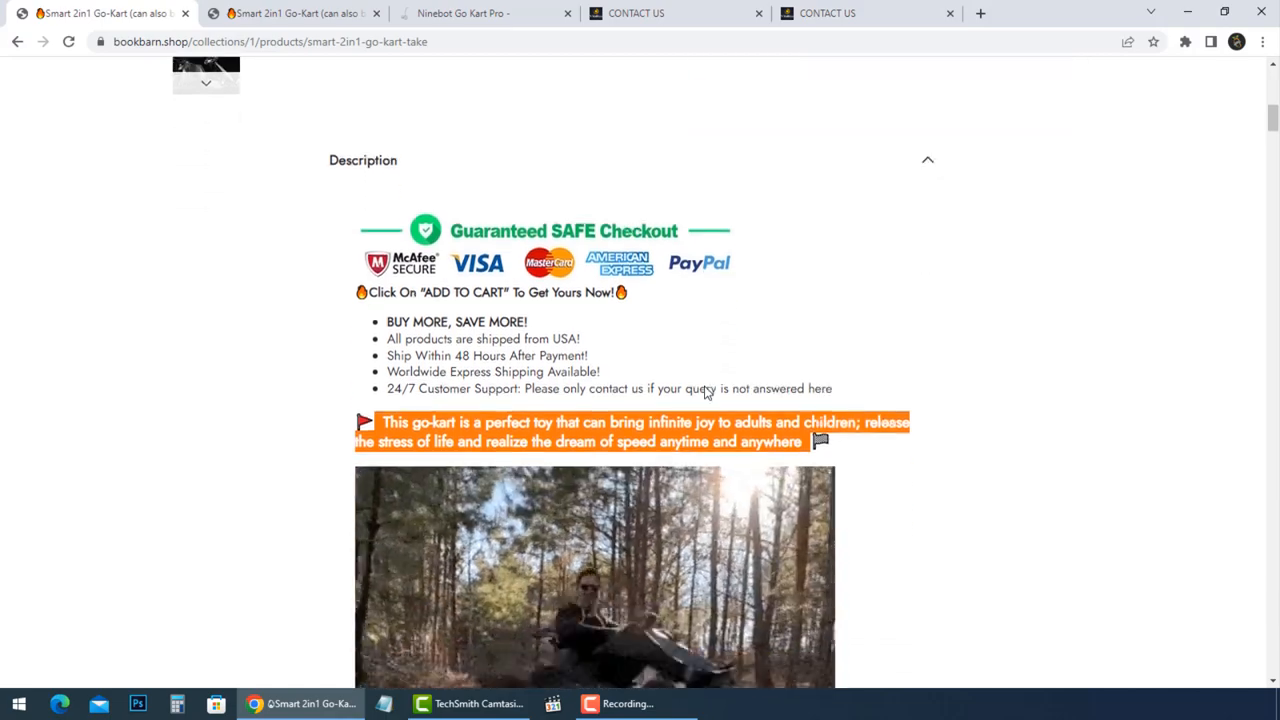
Step: Scroll through the go-kart description: design awards, warranty promises and 7–20 day shipping
scroll("down", 3)
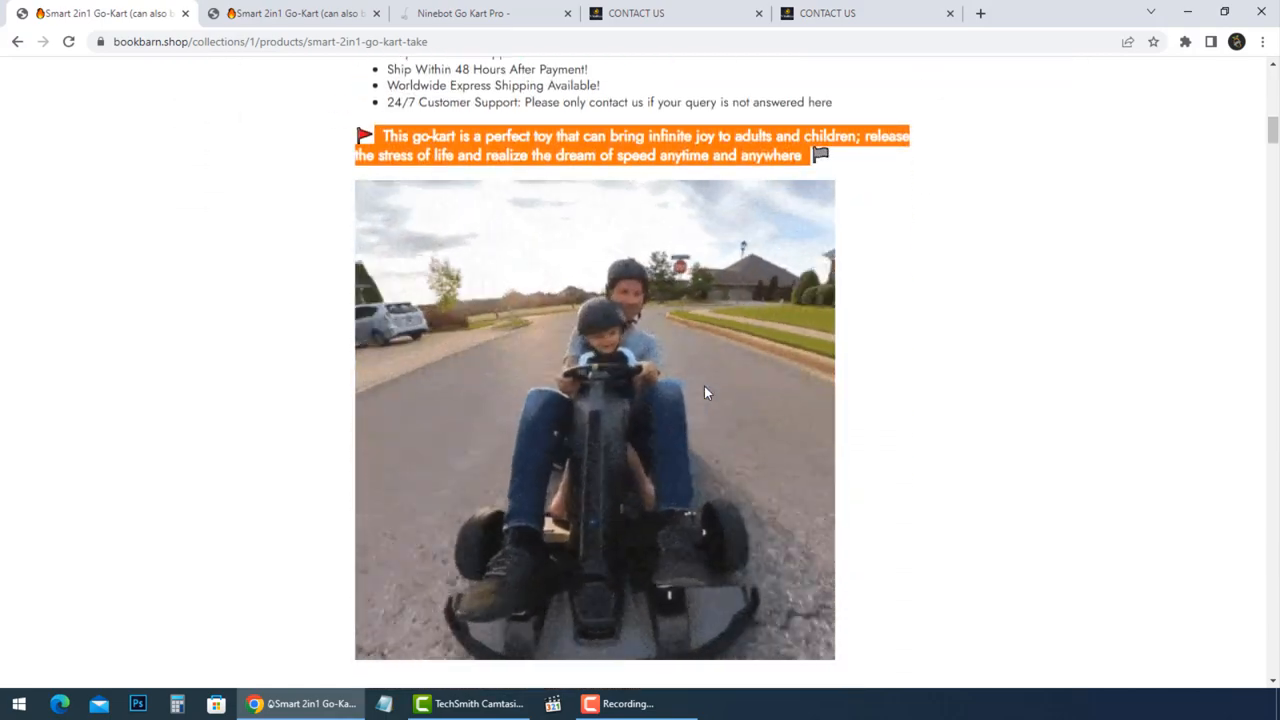
scroll("down", 3)
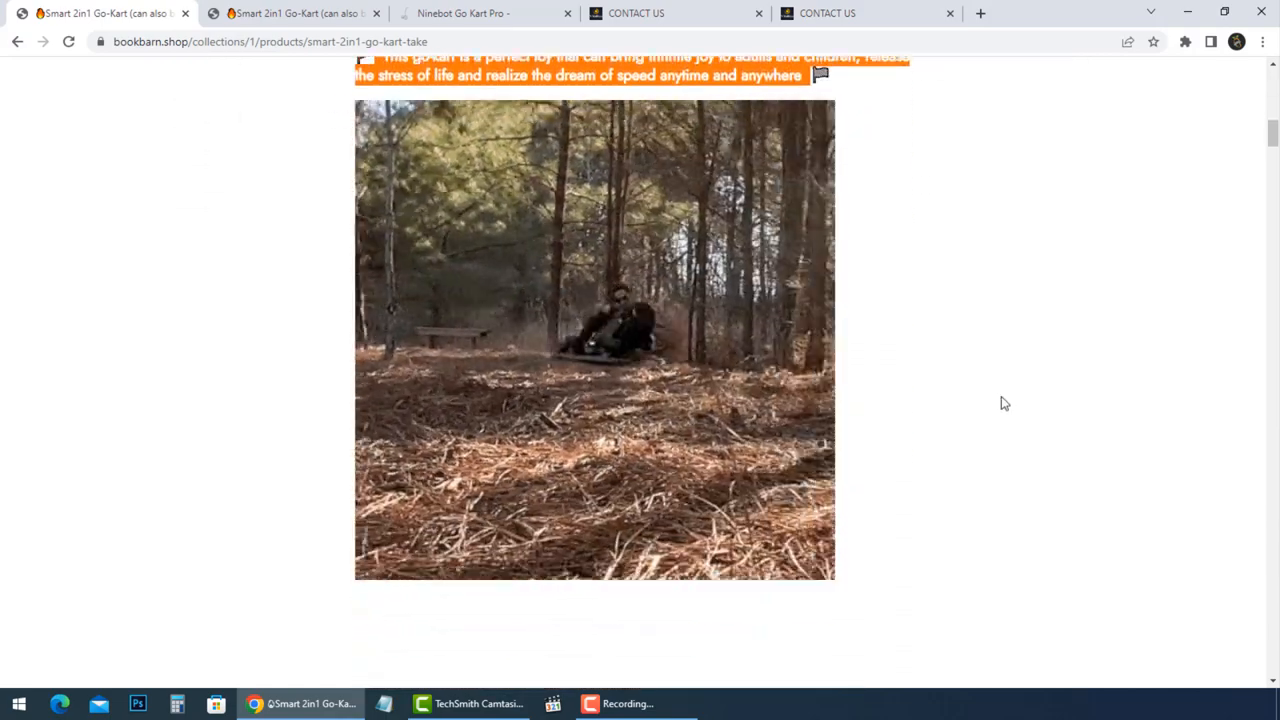
scroll("down", 3)
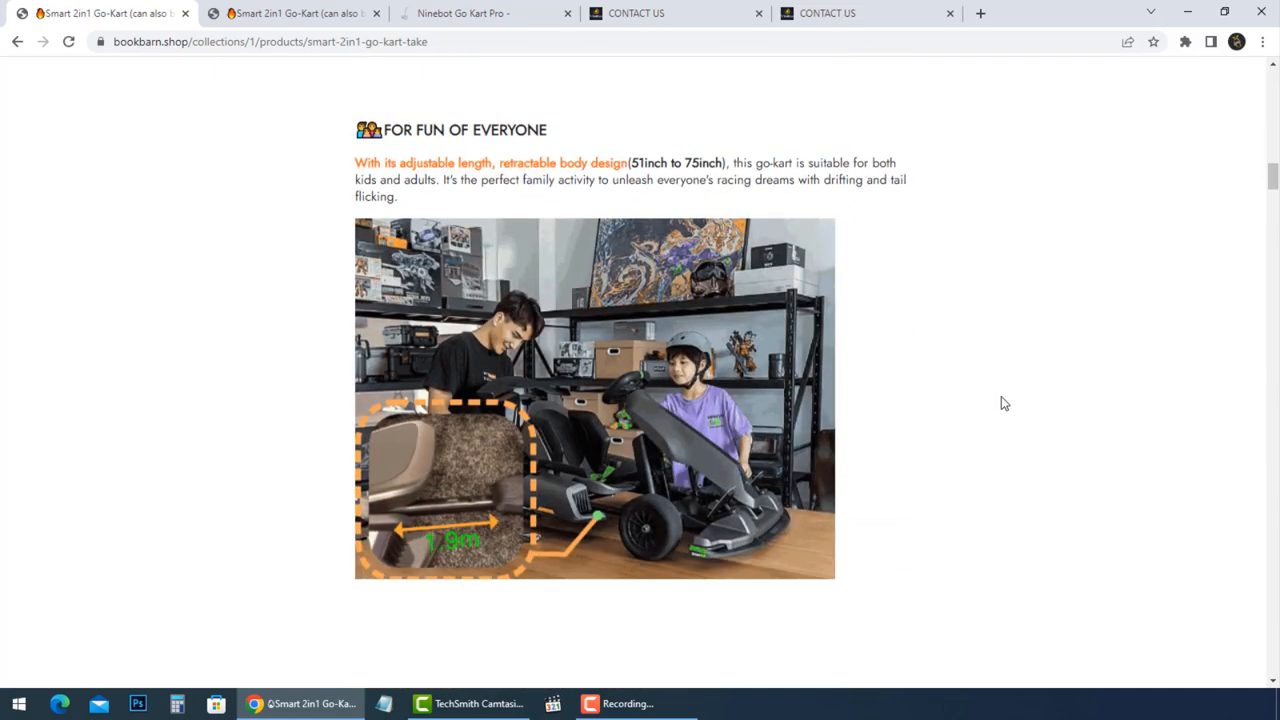
scroll("down", 3)
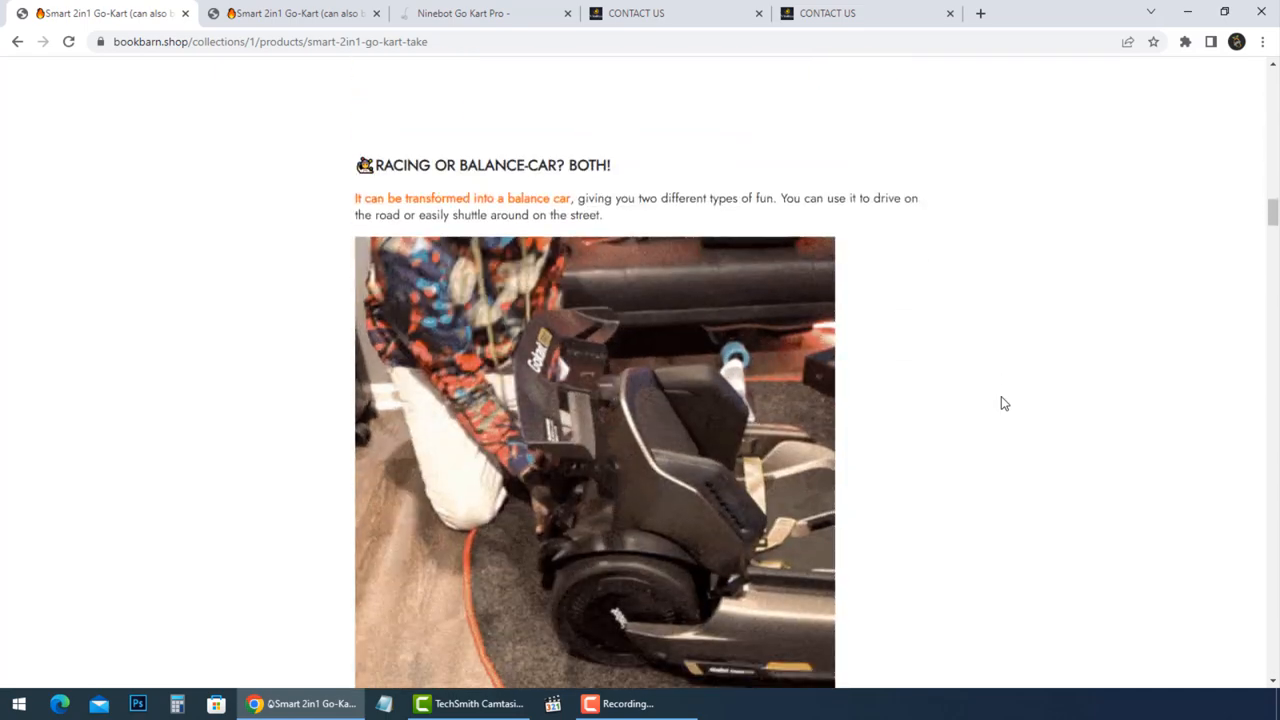
scroll("down", 3)
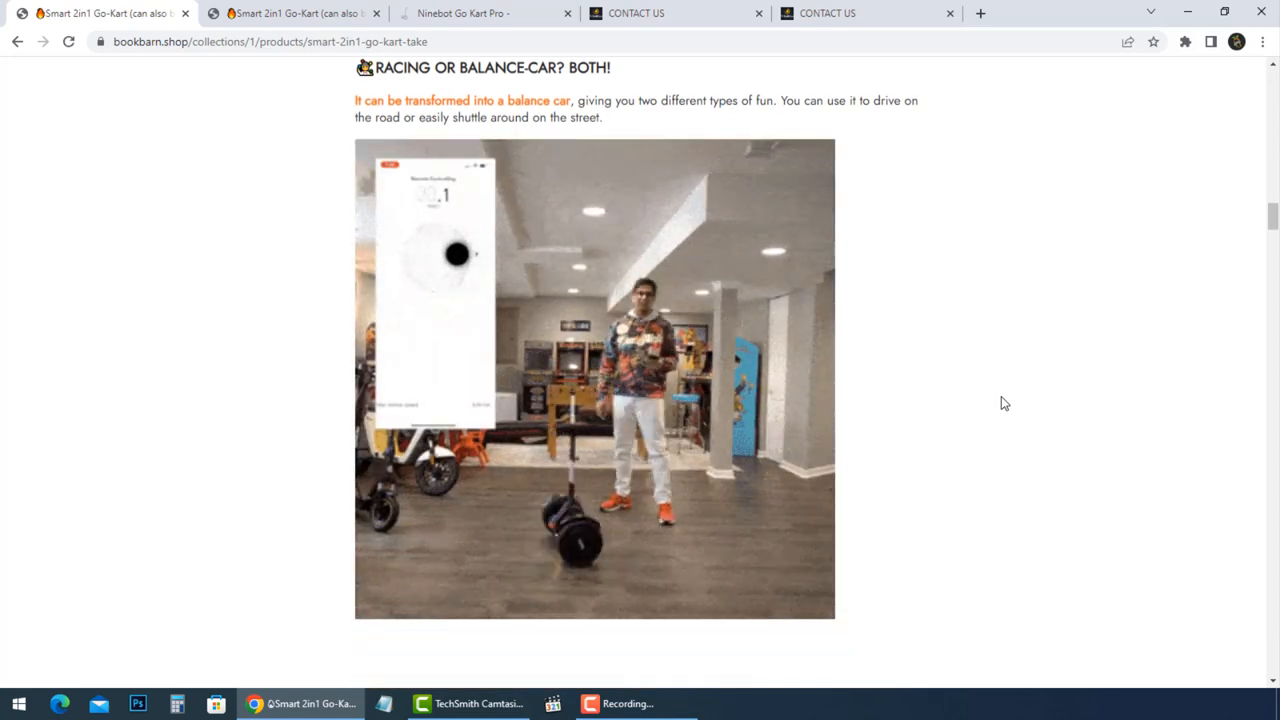
scroll("down", 3)
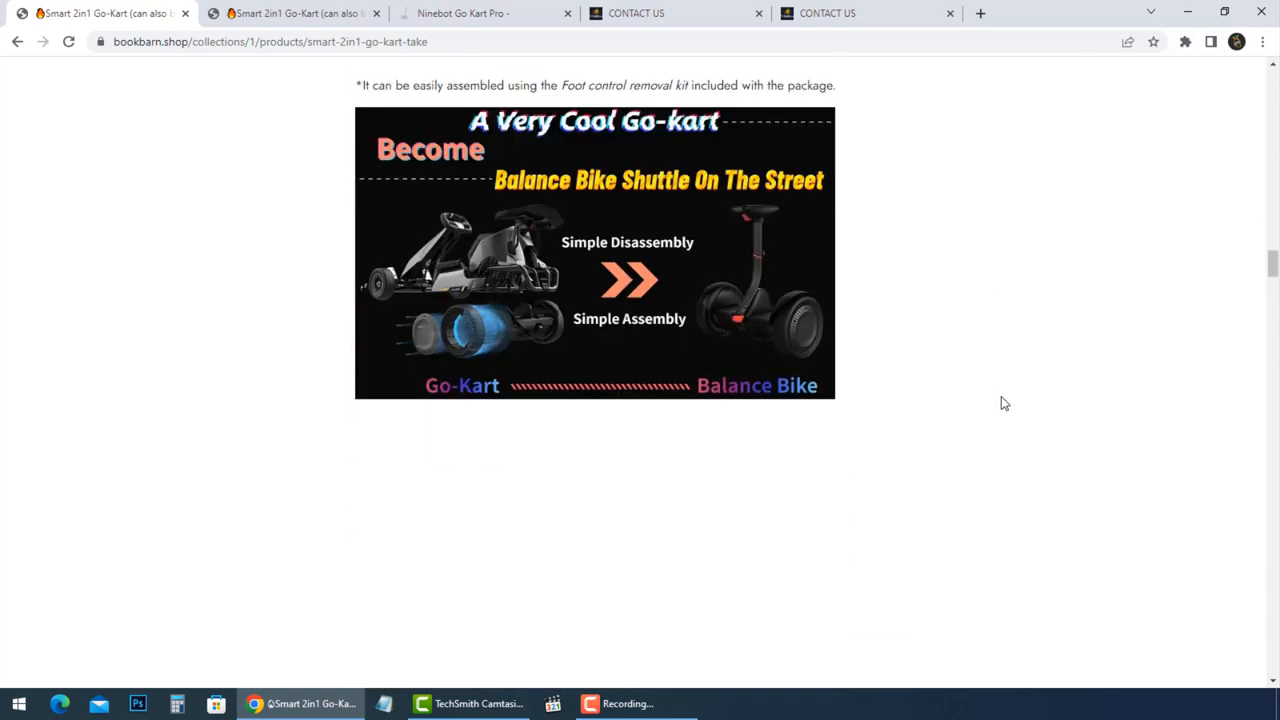
scroll("down", 3)
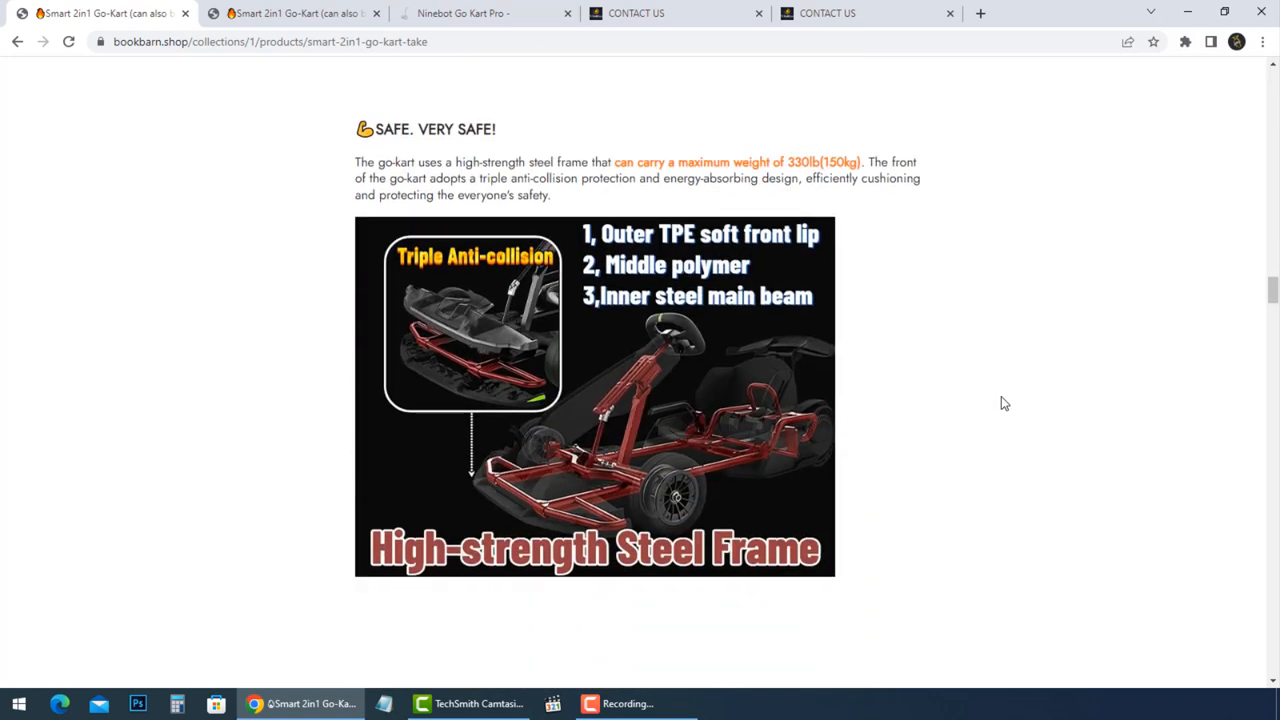
scroll("down", 3)
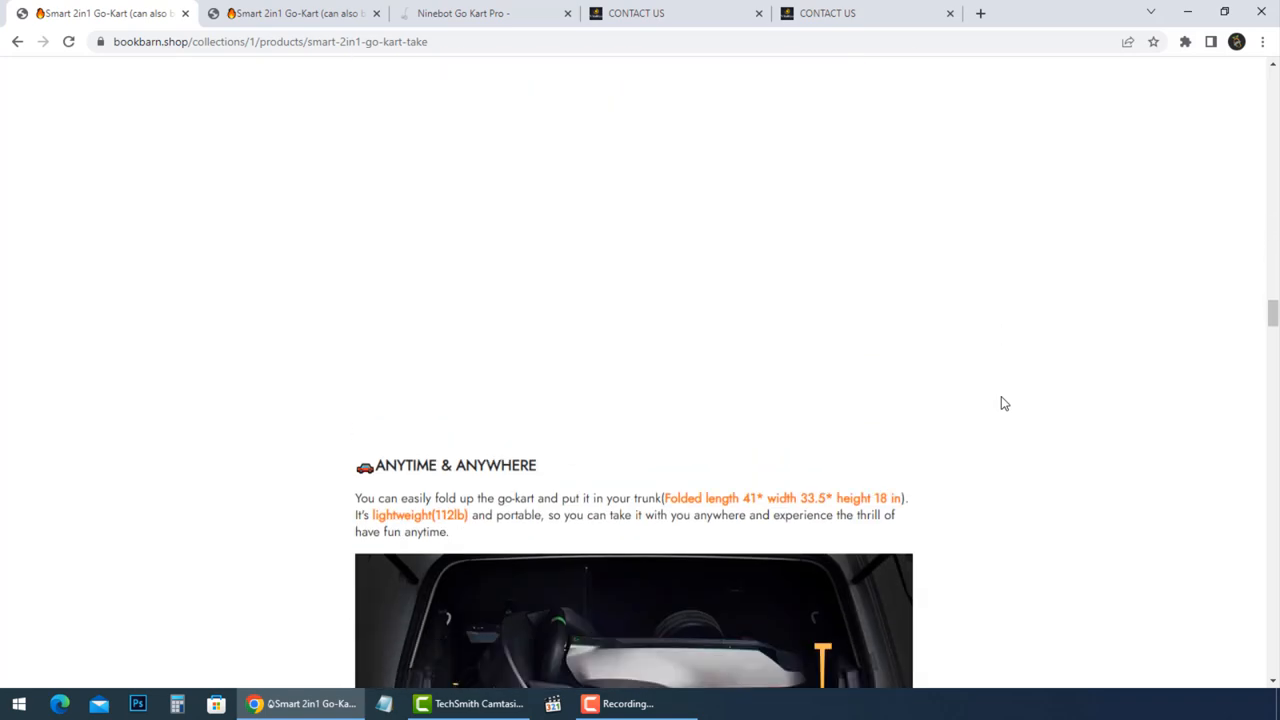
scroll("down", 3)
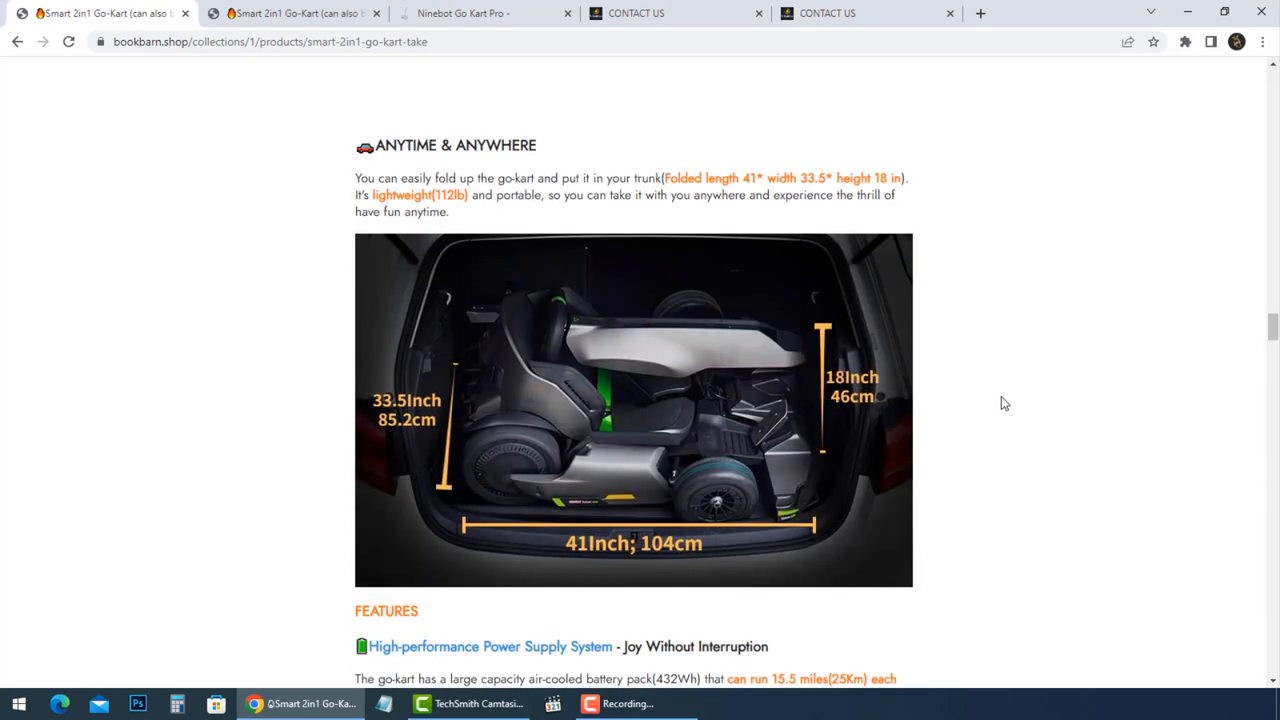
scroll("down", 3)
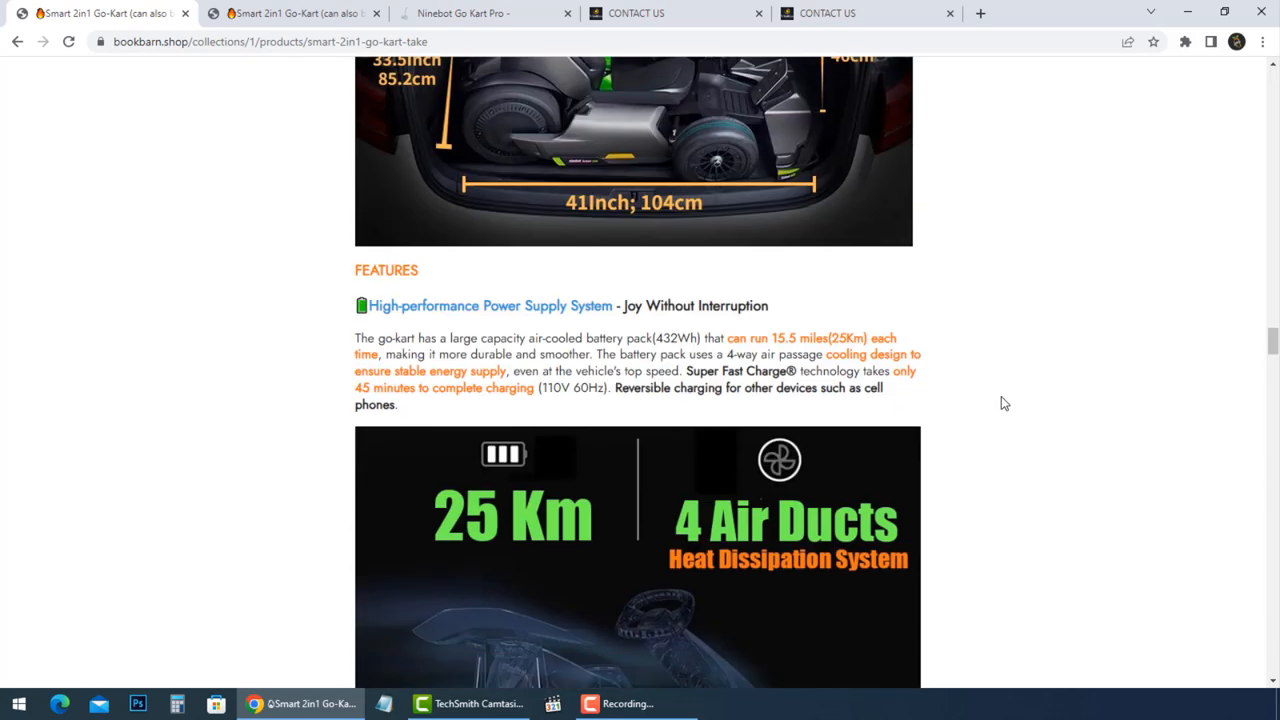
scroll("down", 3)
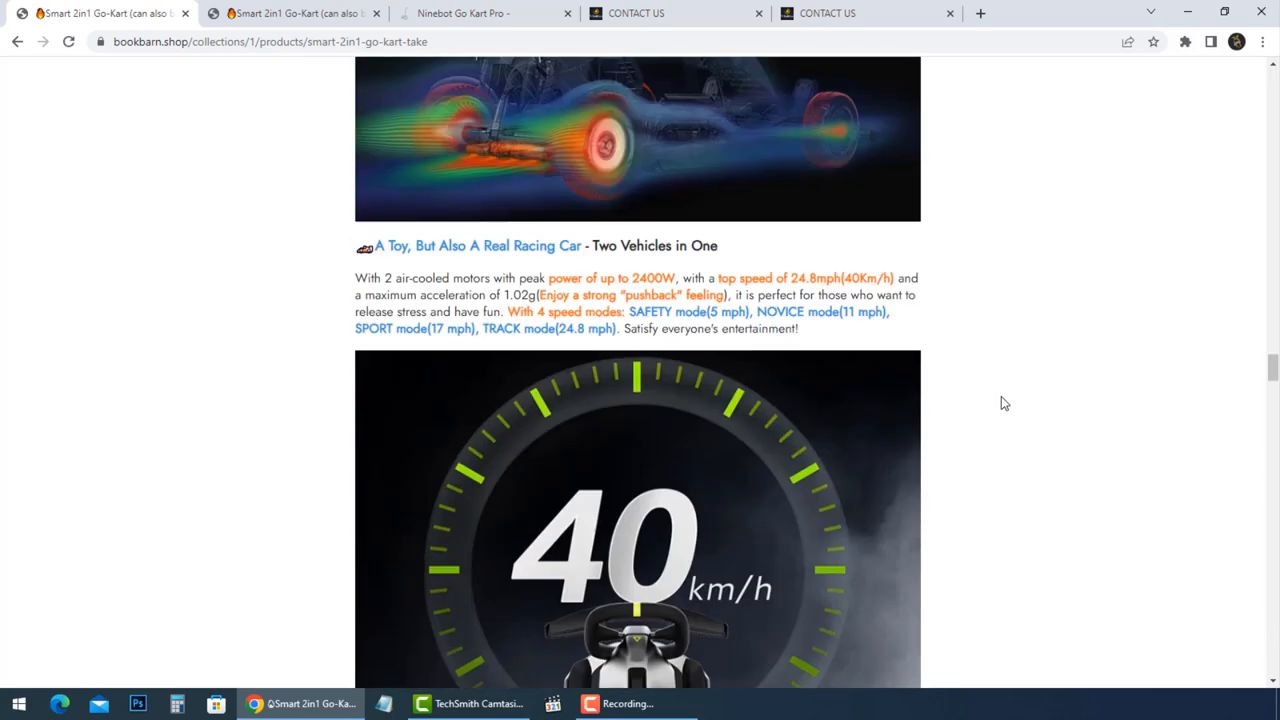
scroll("down", 3)
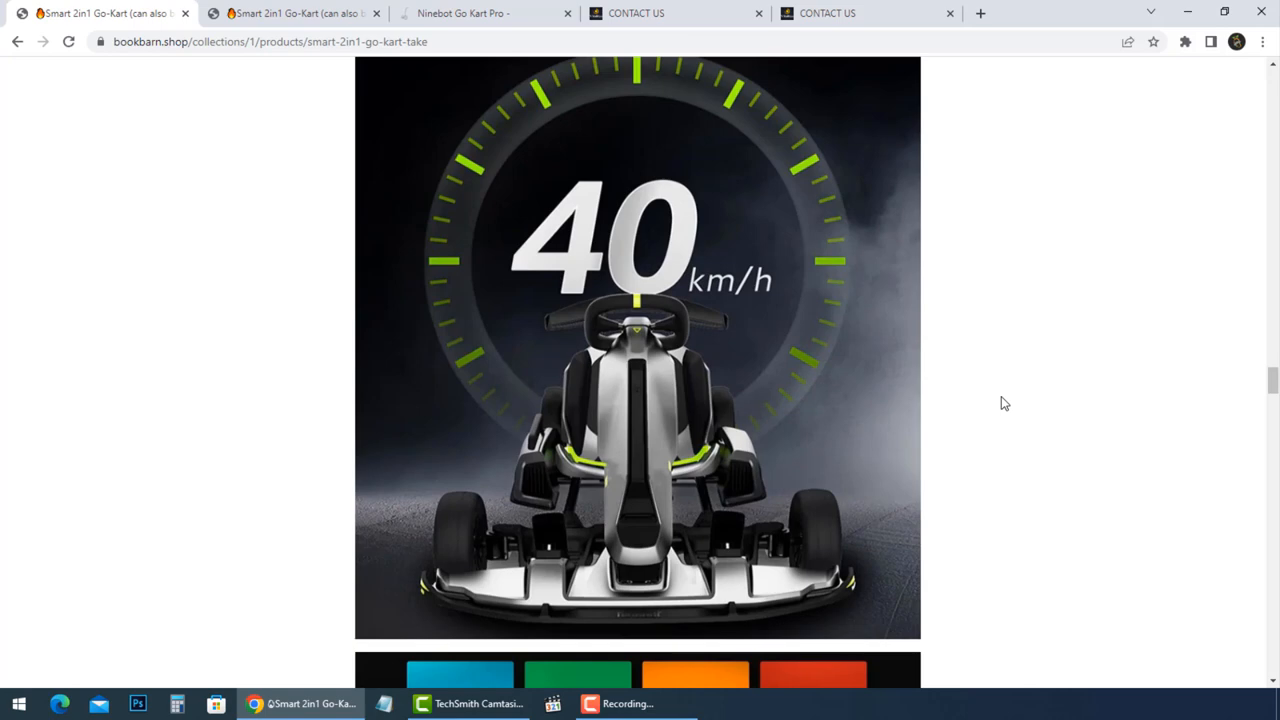
scroll("down", 3)
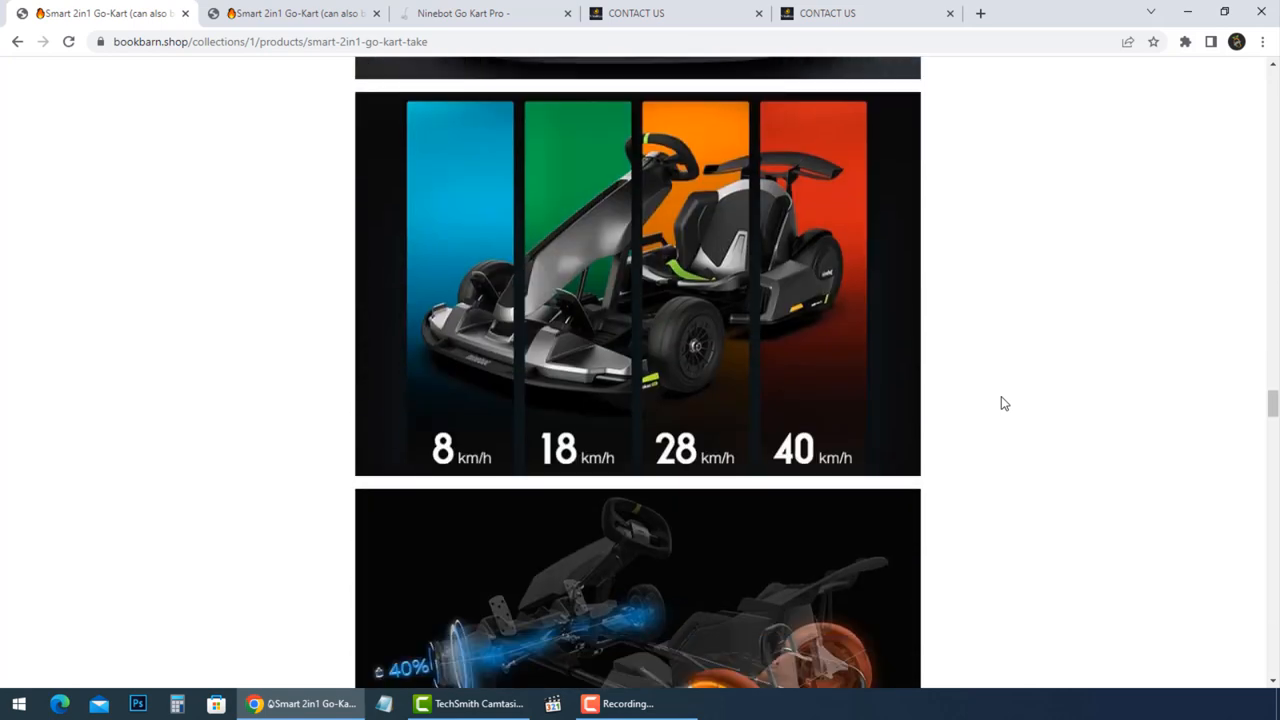
scroll("down", 3)
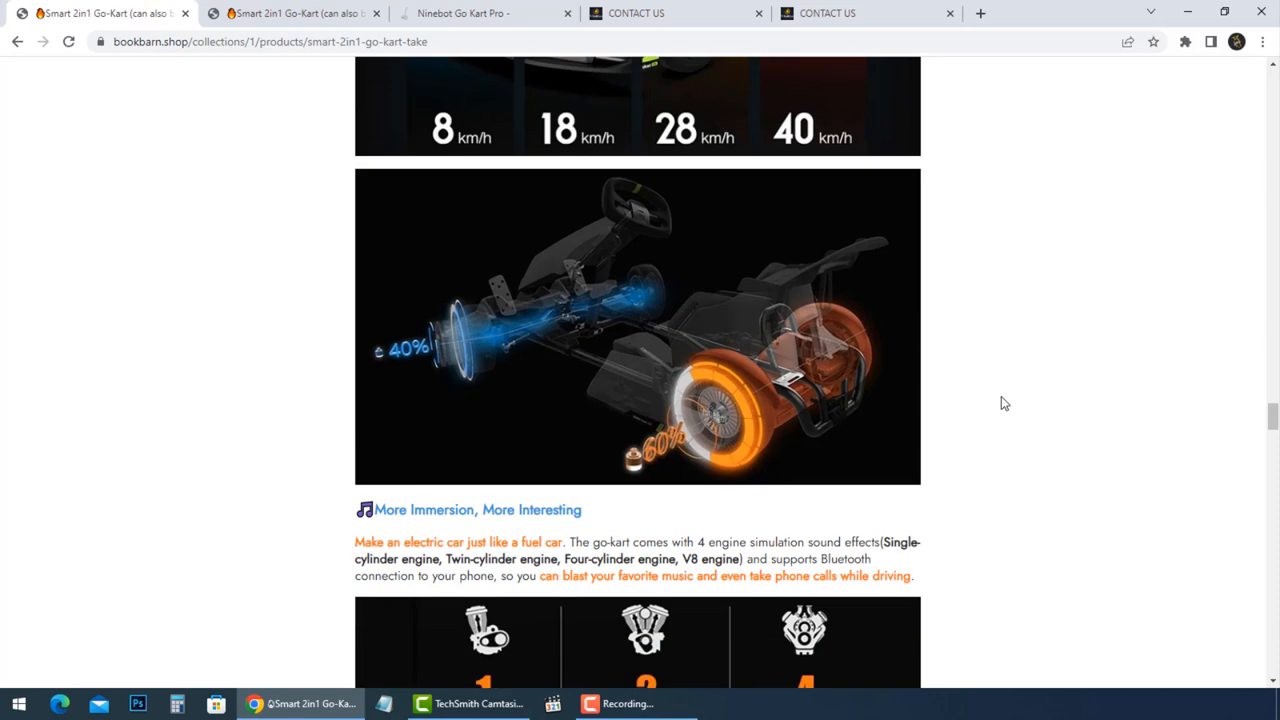
scroll("down", 3)
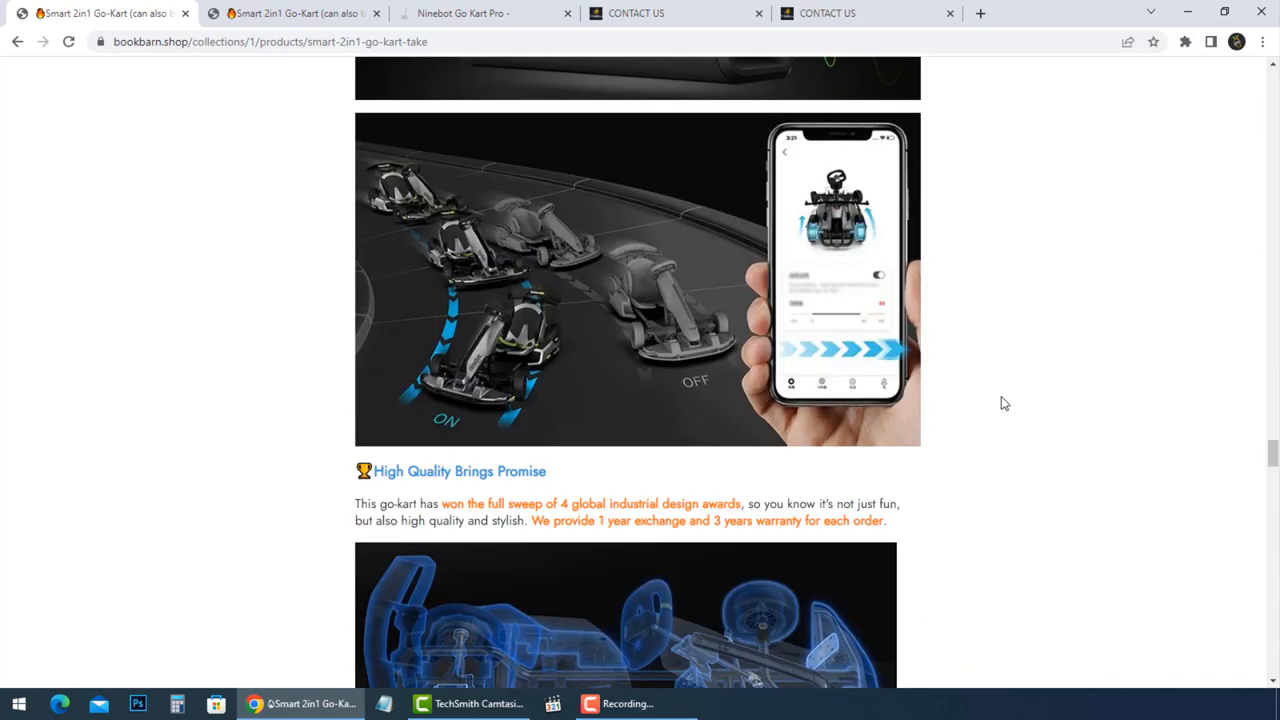
scroll("down", 3)
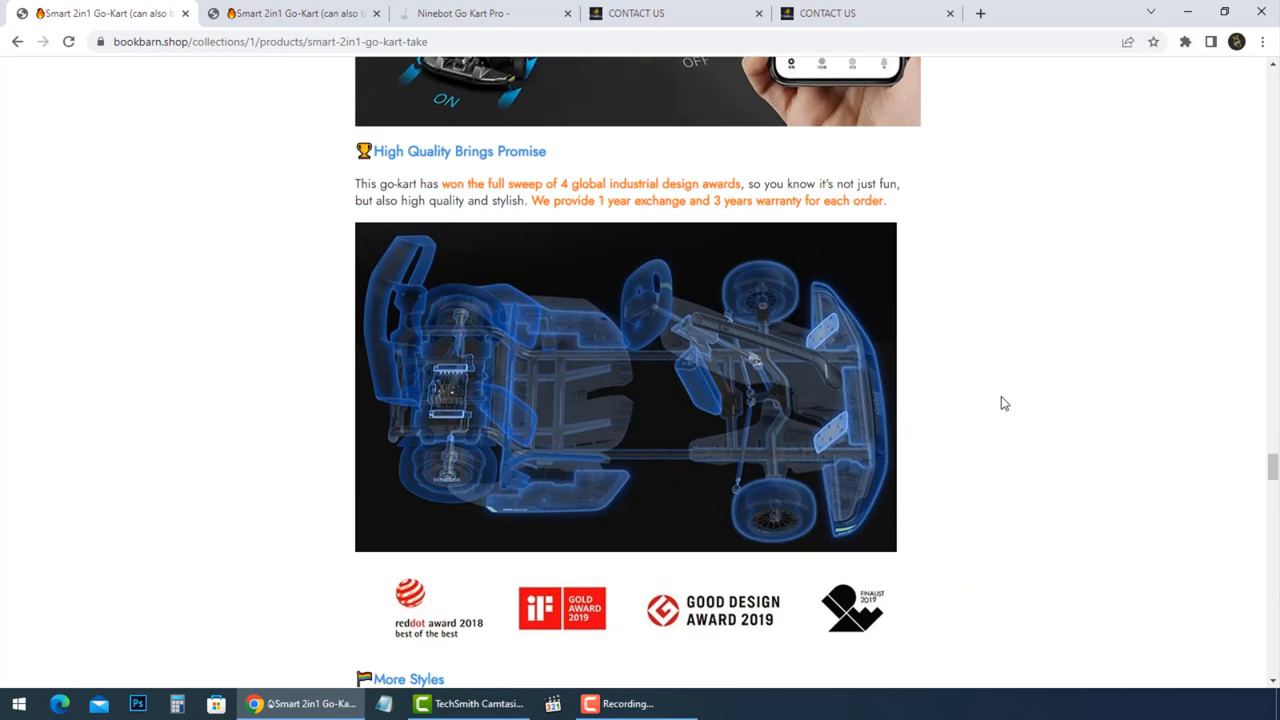
scroll("down", 3)
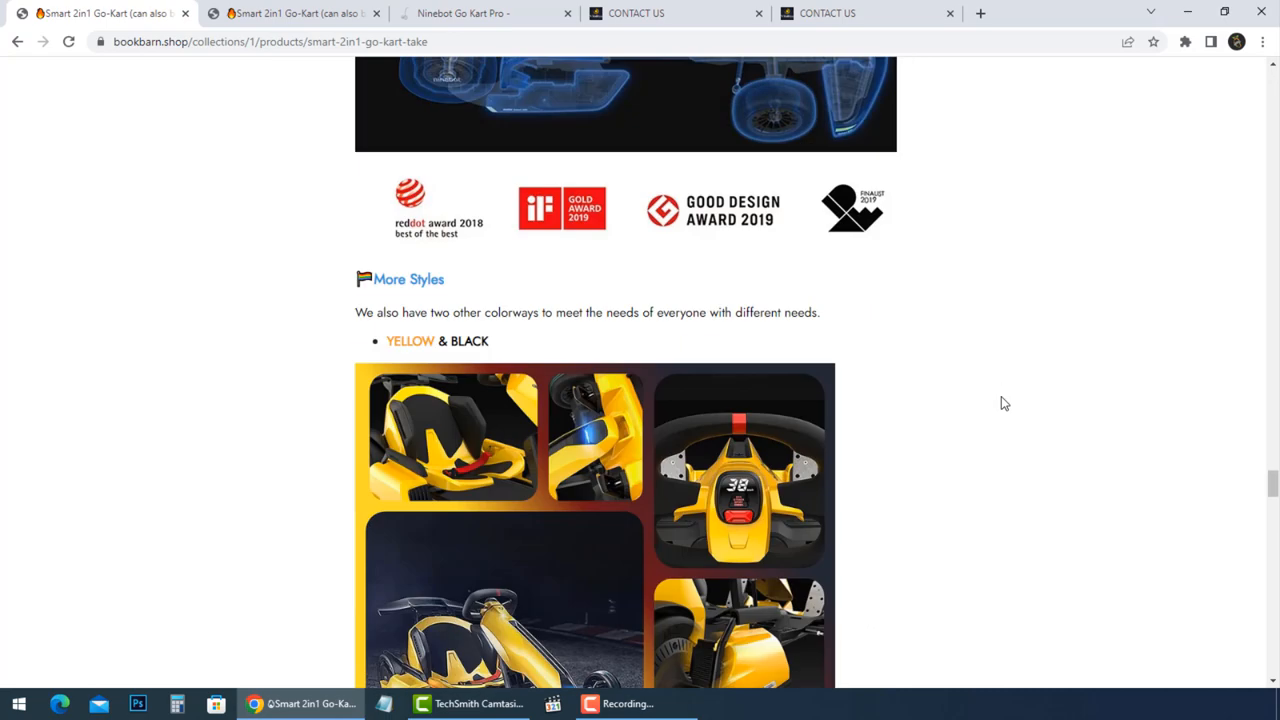
scroll("down", 3)
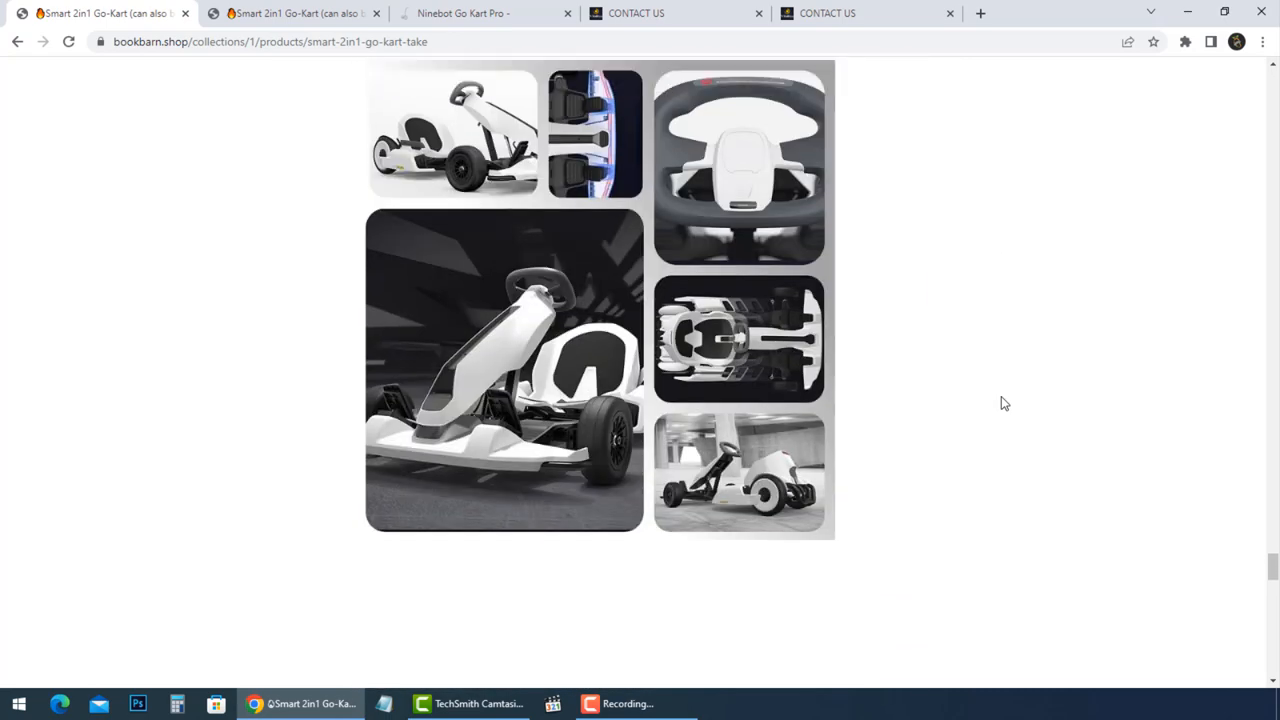
scroll("down", 3)
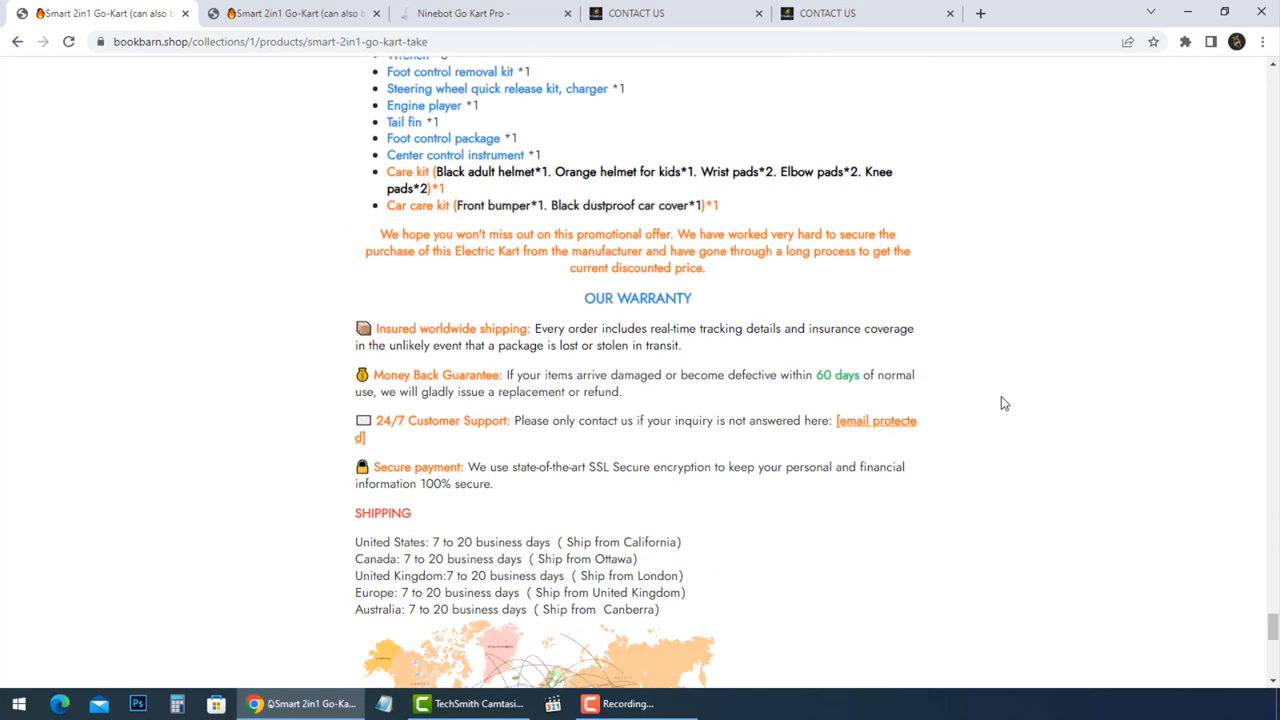
scroll("up", 3)
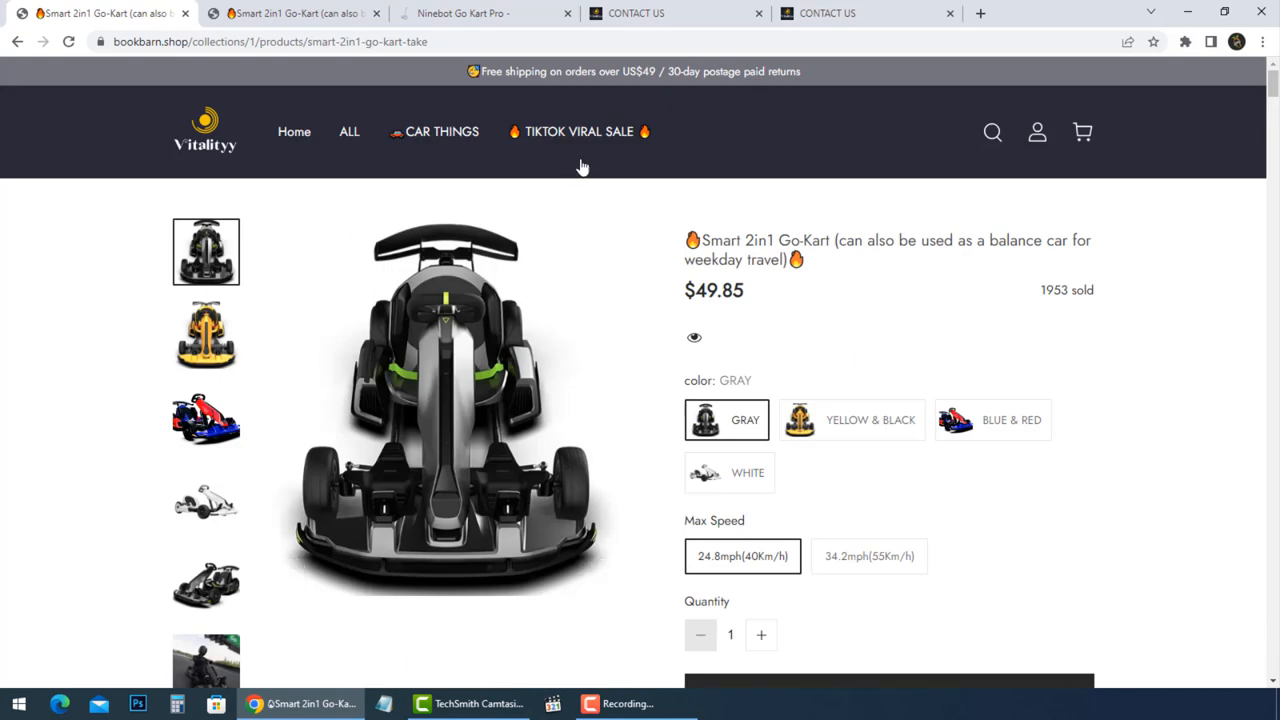
Step: Open the TIKTOK VIRAL SALE collection and scroll its 31-product grid
left_click(579, 131)
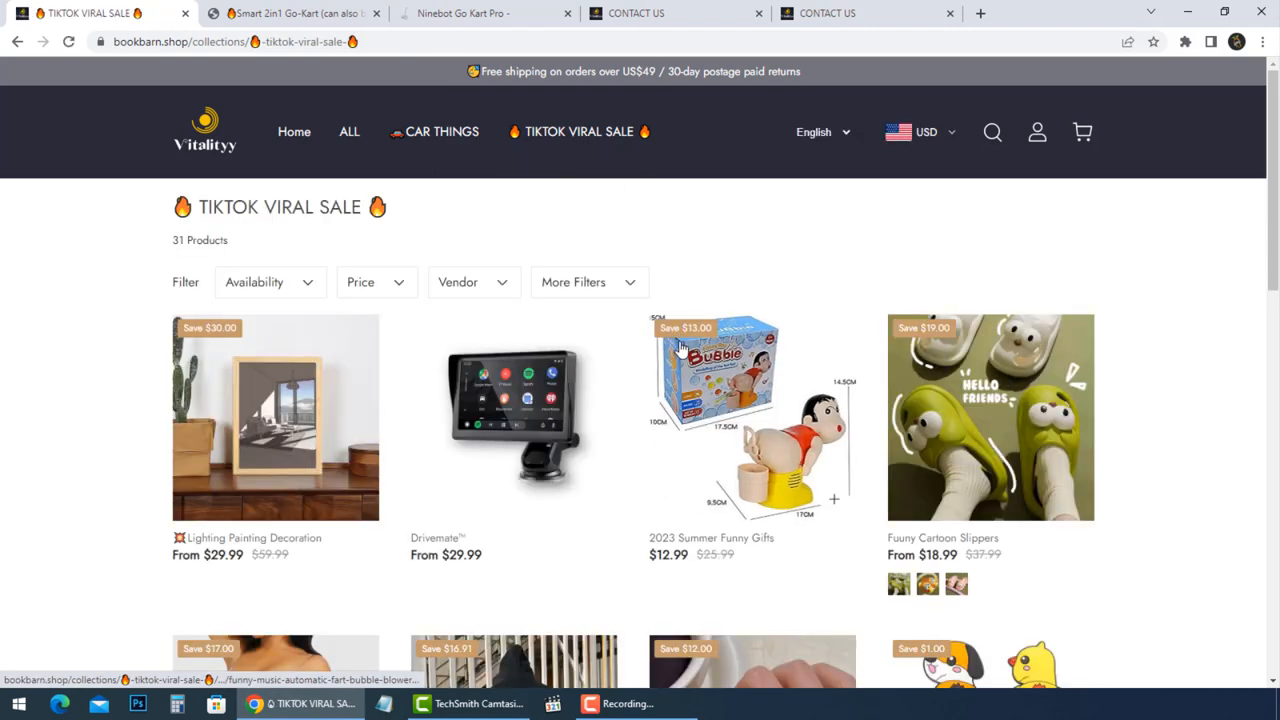
scroll("down", 3)
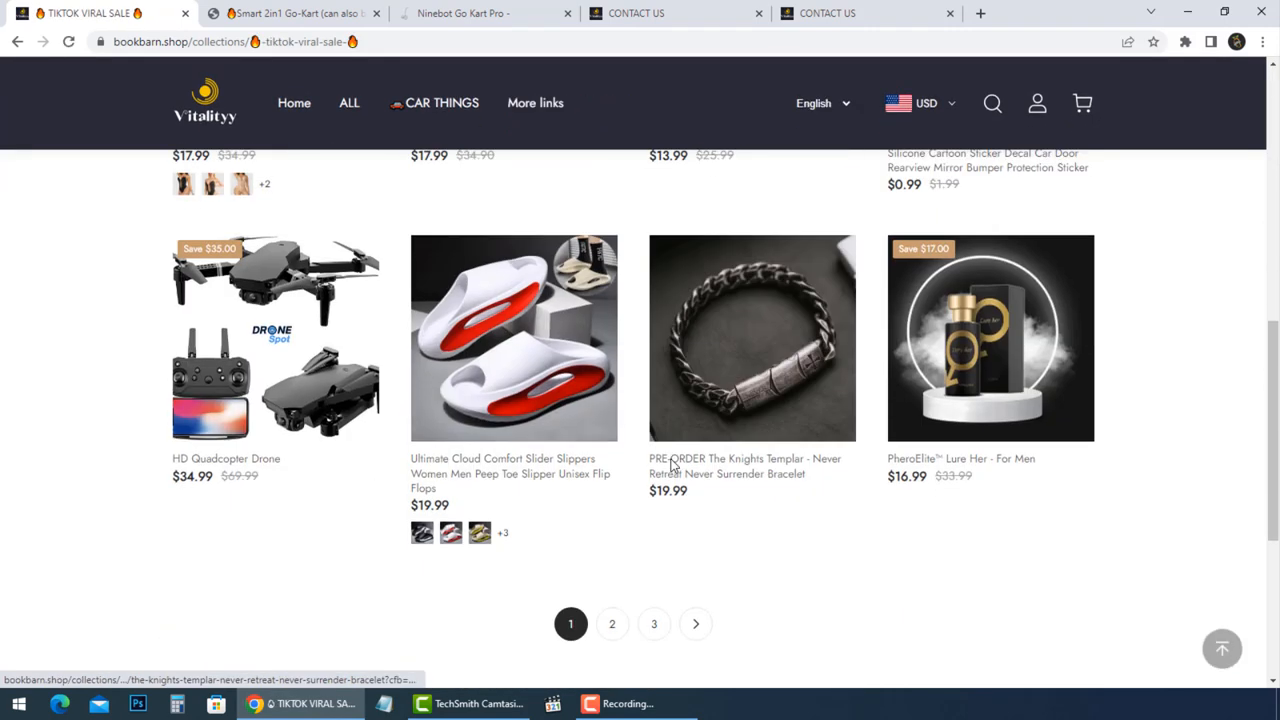